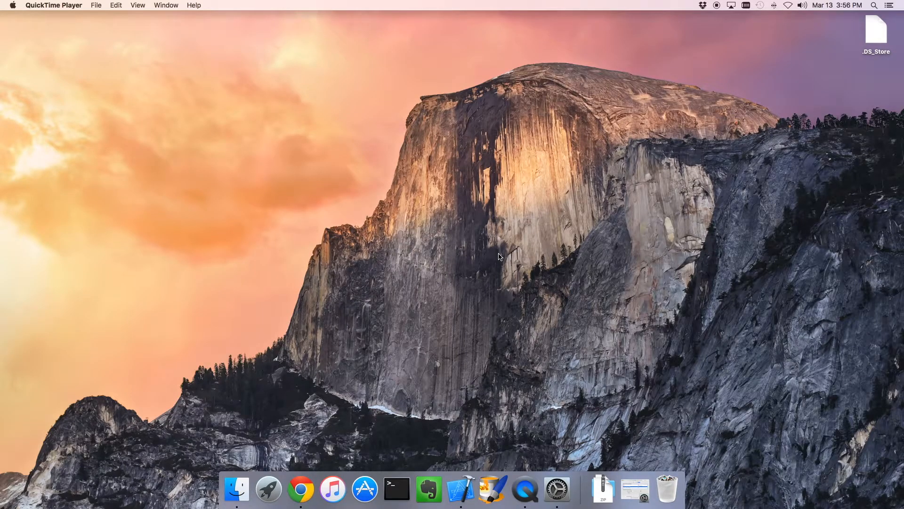
{"action": "mouse_move", "coordinate": [668, 476]}
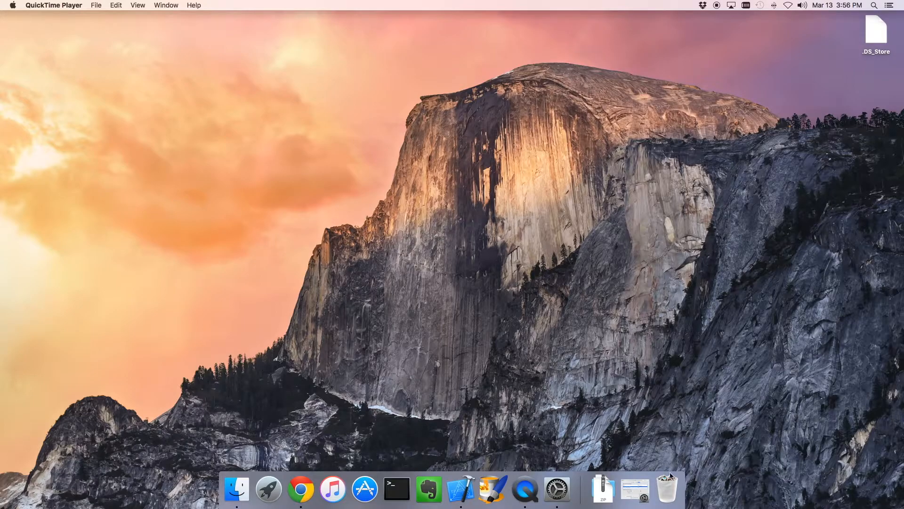
{"action": "mouse_move", "coordinate": [460, 489]}
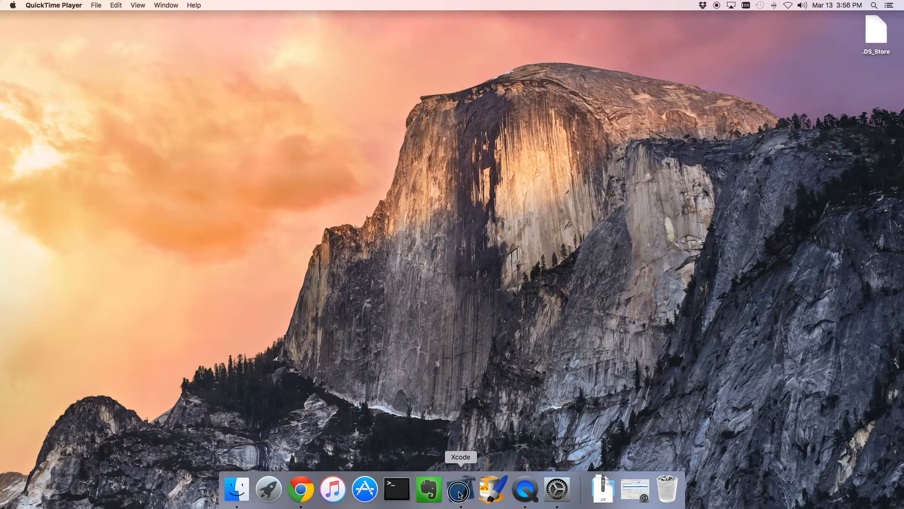
Bring Xcode to the front and view its About window (version 7.2.1), then close it
{"action": "left_click", "coordinate": [460, 489]}
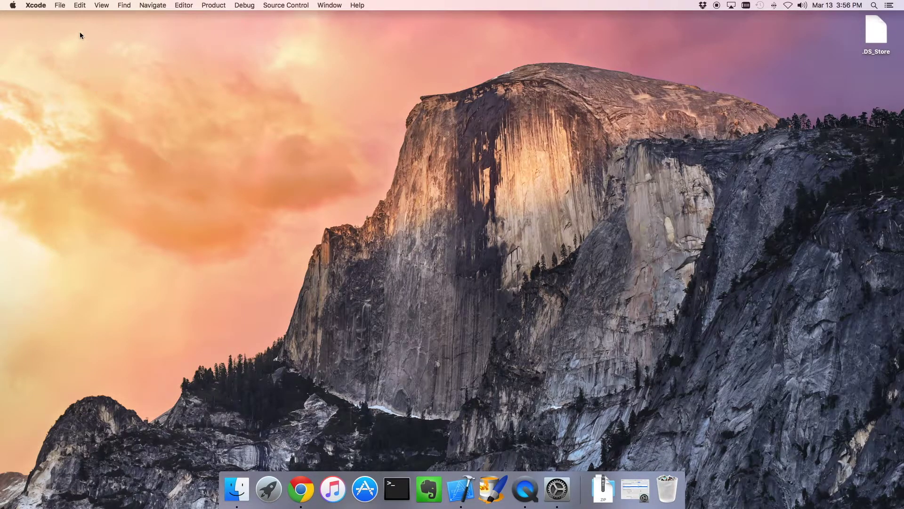
{"action": "mouse_move", "coordinate": [74, 8]}
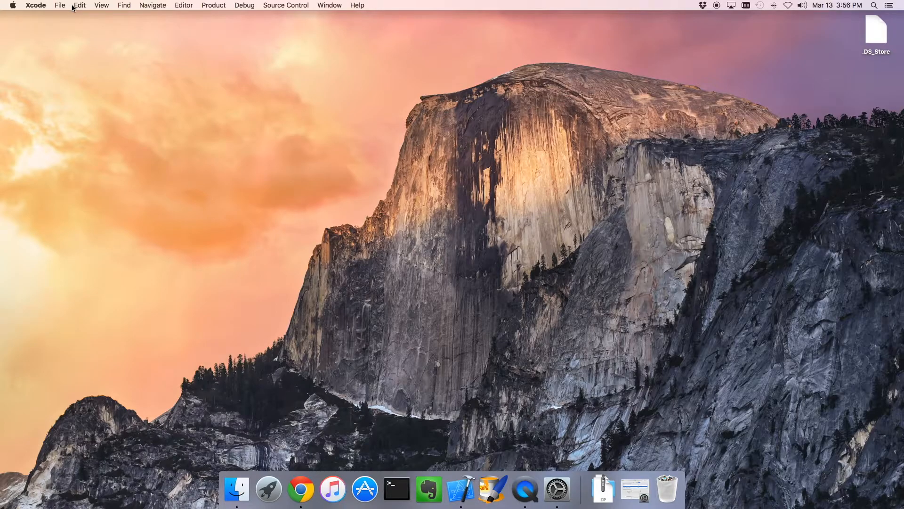
{"action": "left_click", "coordinate": [357, 5]}
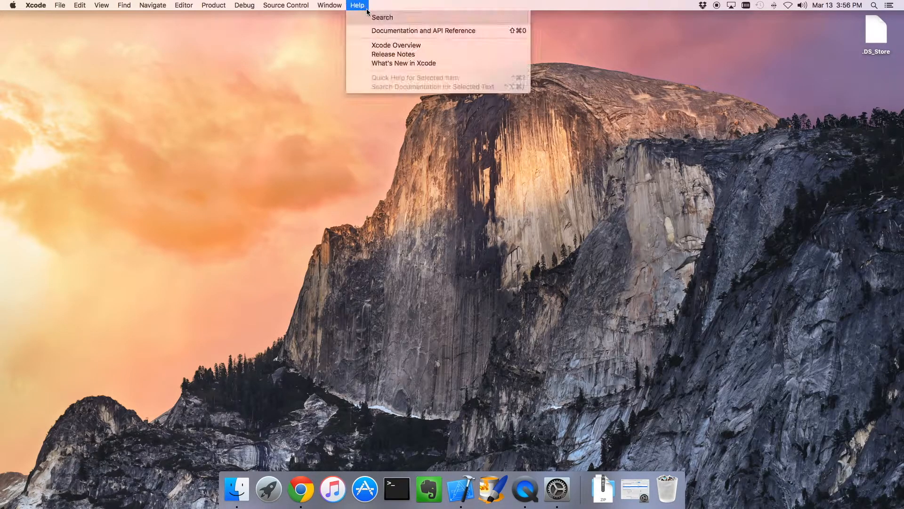
{"action": "left_click", "coordinate": [35, 6]}
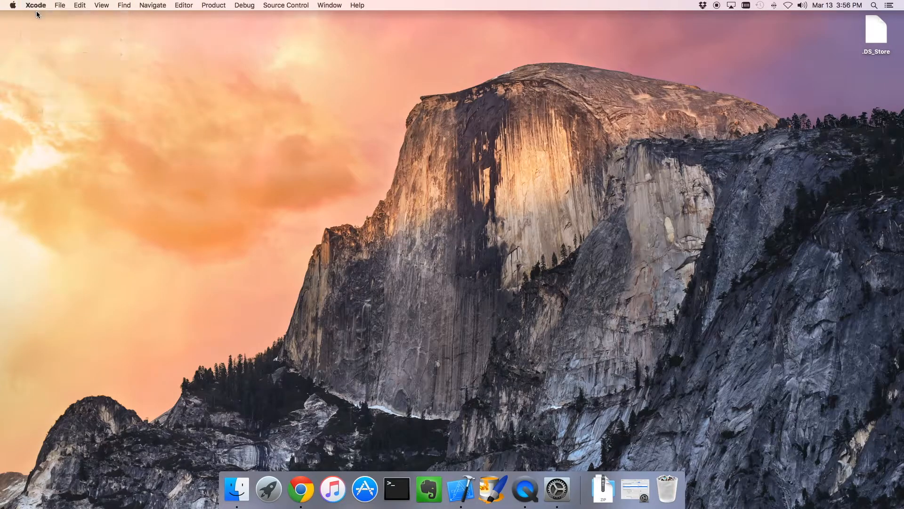
{"action": "left_click", "coordinate": [36, 5]}
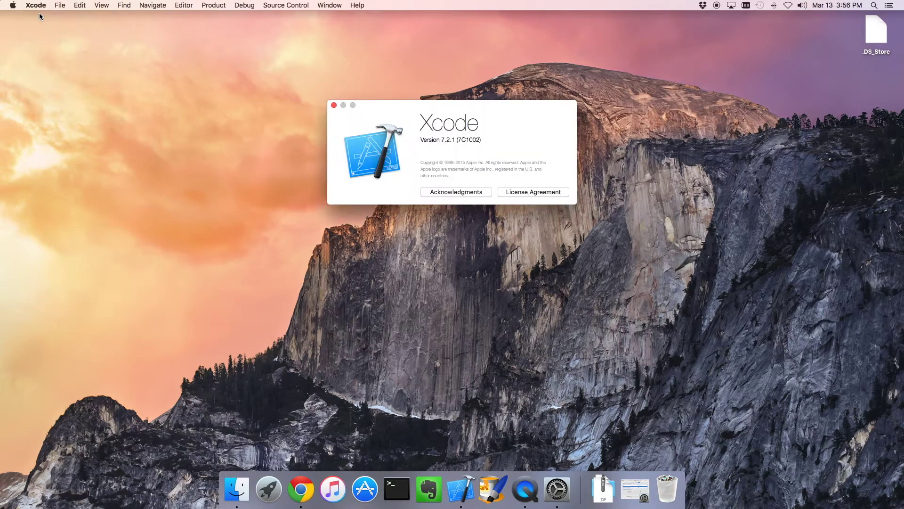
{"action": "mouse_move", "coordinate": [341, 116]}
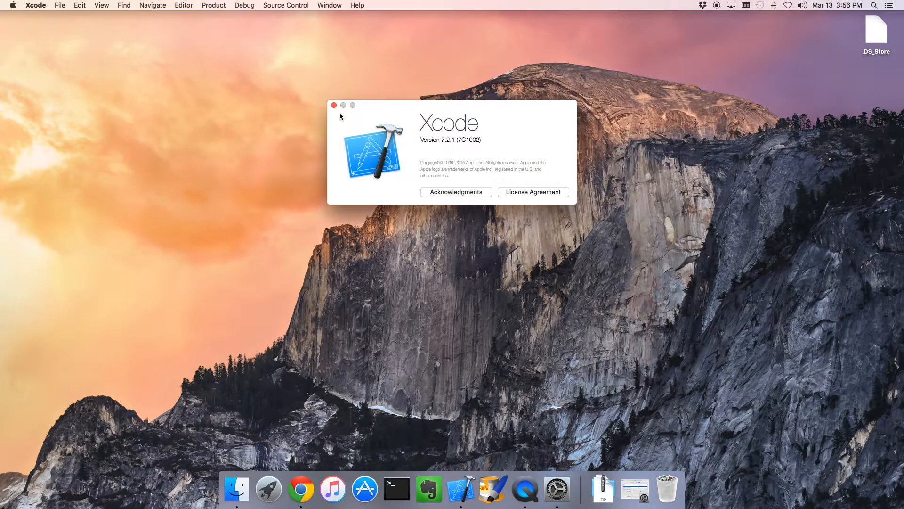
{"action": "left_click", "coordinate": [334, 106]}
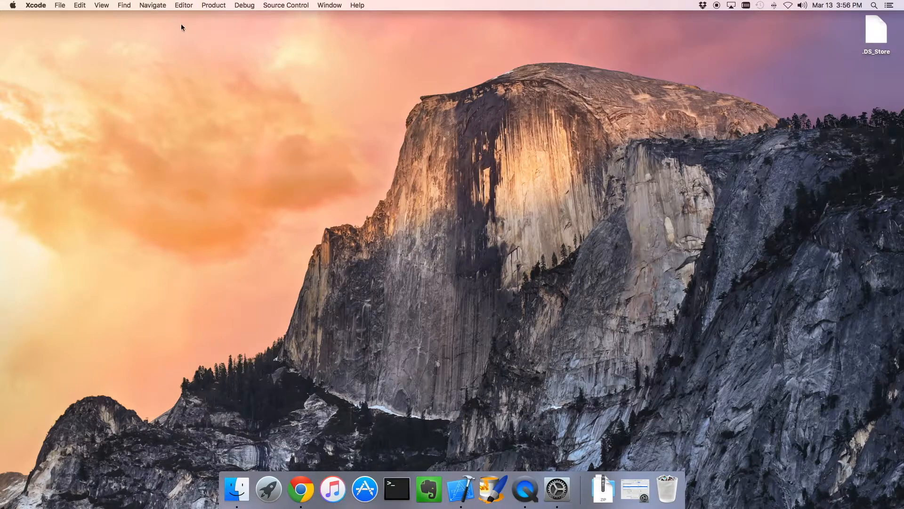
{"action": "mouse_move", "coordinate": [74, 14]}
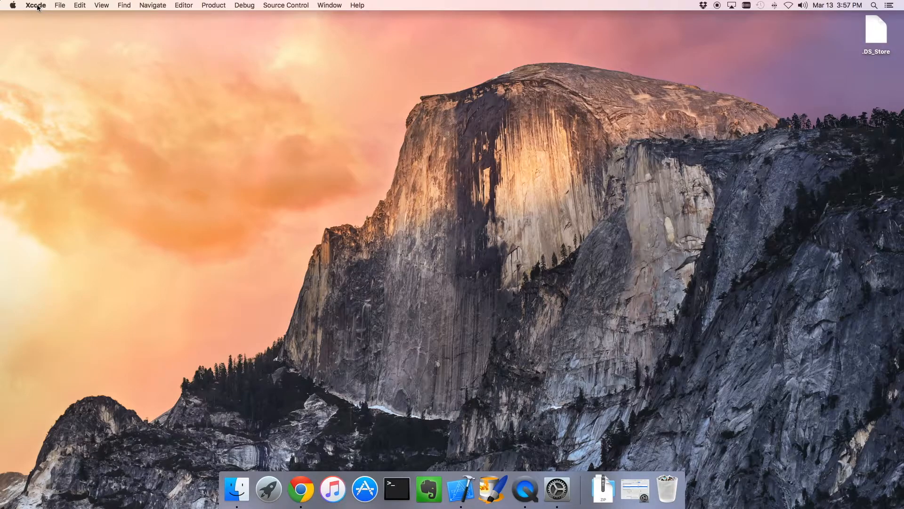
{"action": "left_click", "coordinate": [80, 5]}
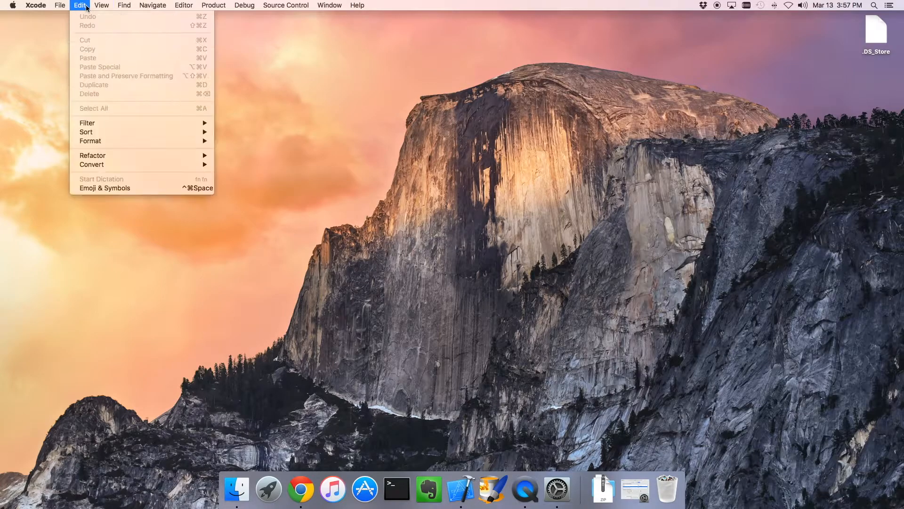
{"action": "left_click", "coordinate": [59, 5]}
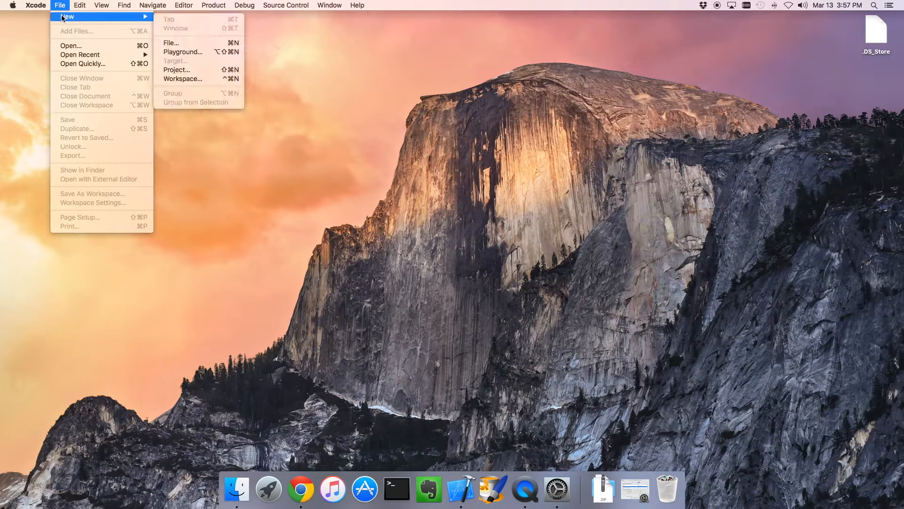
{"action": "mouse_move", "coordinate": [180, 43]}
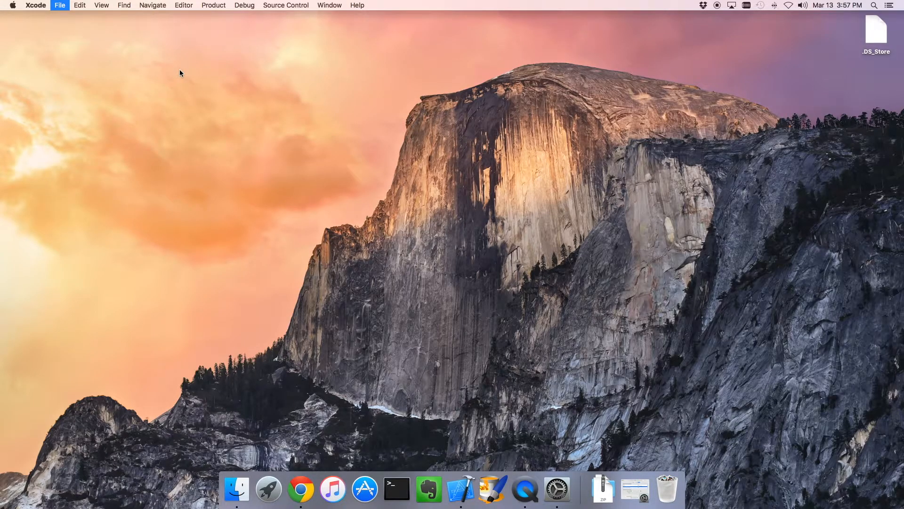
Start a new project from the iOS Single View Application template
{"action": "left_click", "coordinate": [59, 5]}
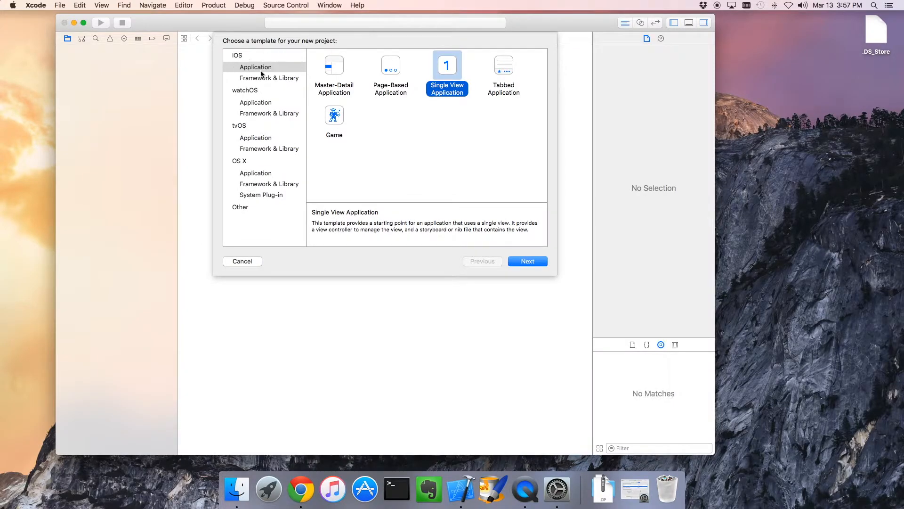
{"action": "mouse_move", "coordinate": [245, 80]}
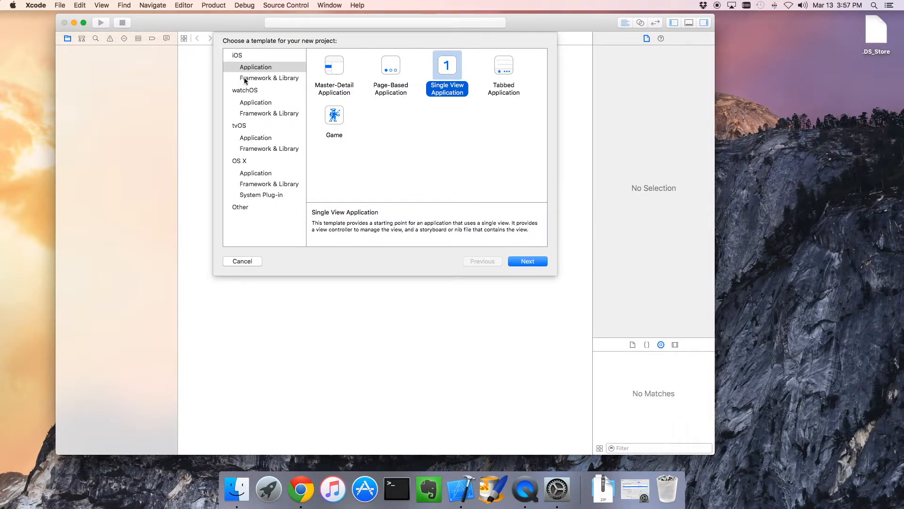
{"action": "mouse_move", "coordinate": [447, 92]}
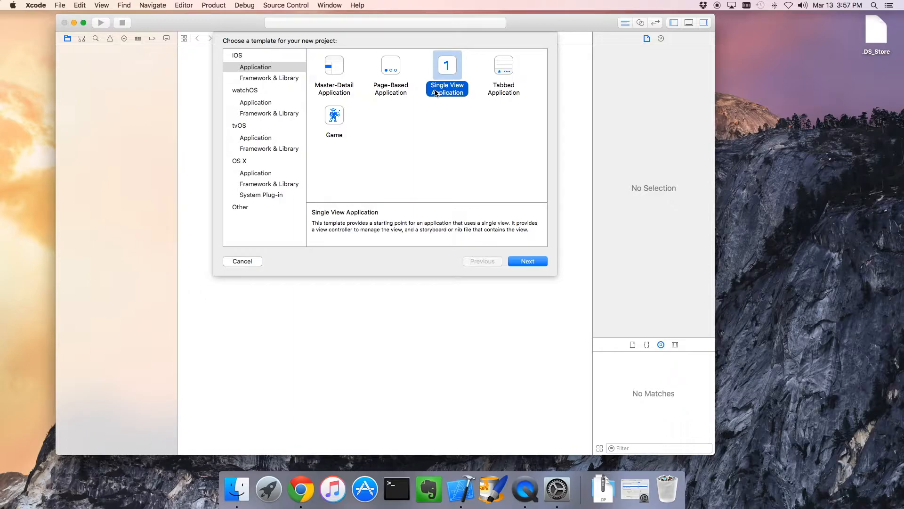
{"action": "mouse_move", "coordinate": [506, 75]}
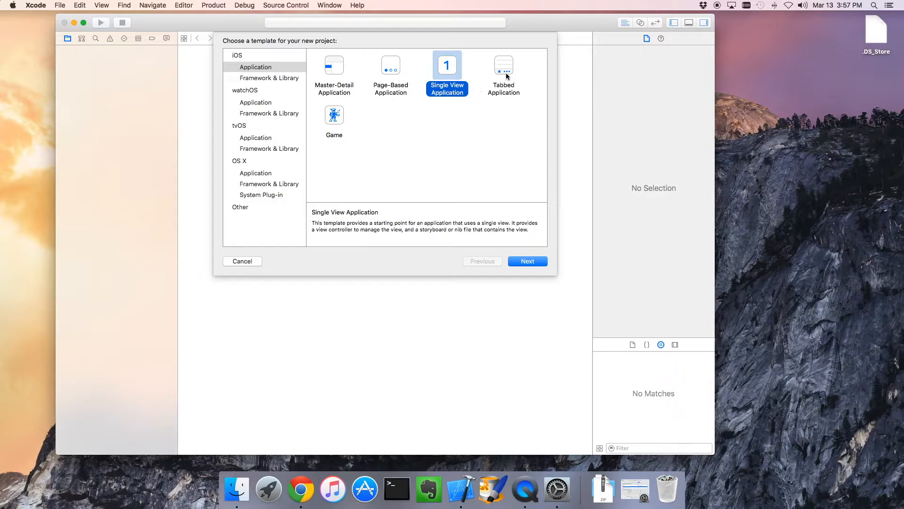
{"action": "left_click", "coordinate": [503, 74]}
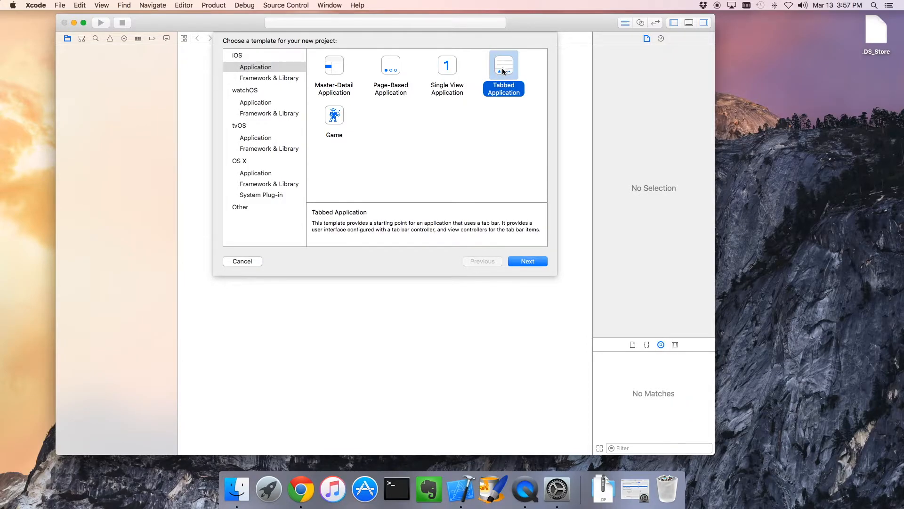
{"action": "mouse_move", "coordinate": [368, 229]}
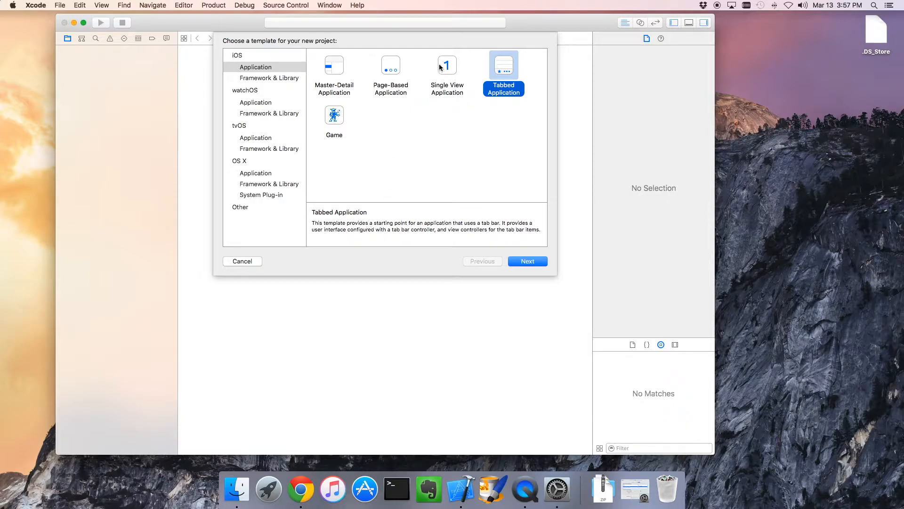
{"action": "left_click", "coordinate": [447, 69]}
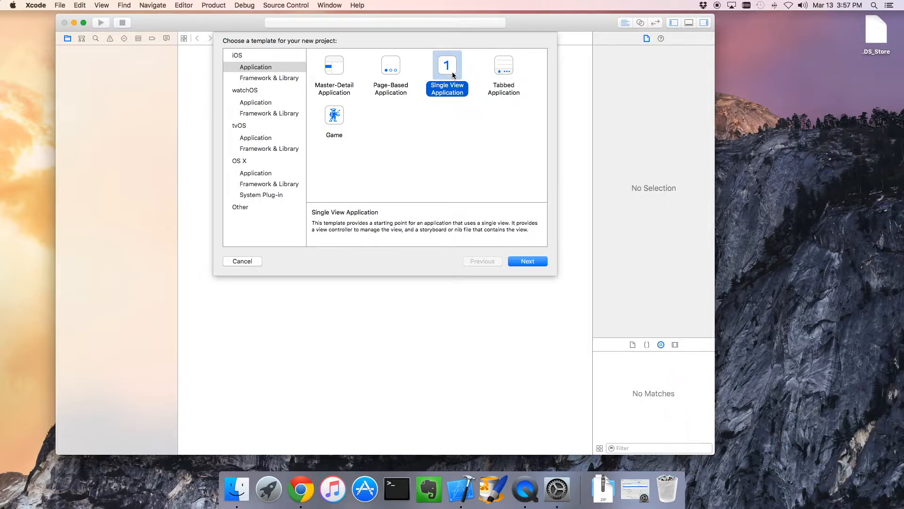
{"action": "mouse_move", "coordinate": [455, 102]}
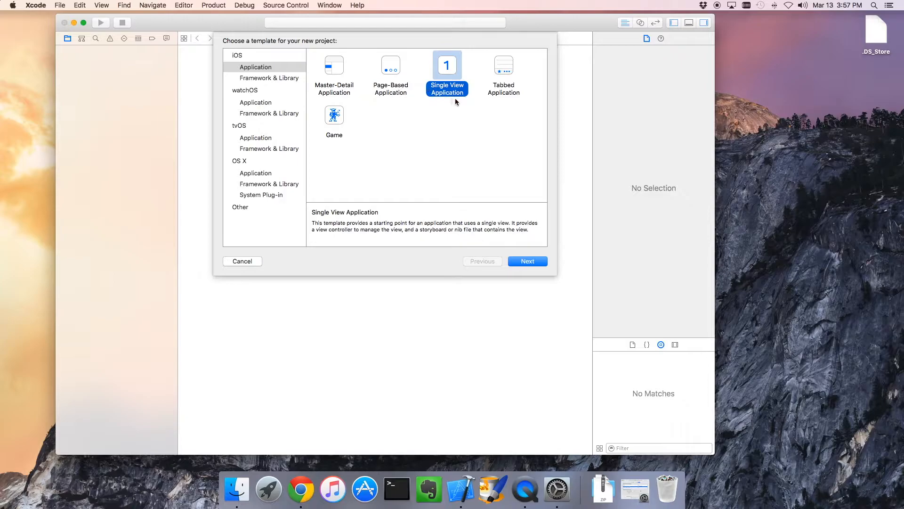
{"action": "left_click", "coordinate": [526, 260]}
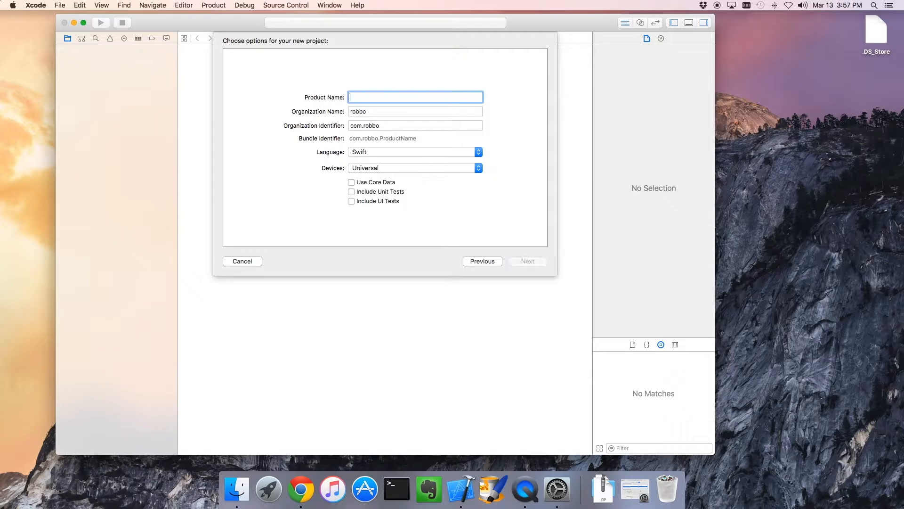
Name the product ImagePlay, keeping Swift and Universal devices, and continue to saving
{"action": "type", "text": "ImagePlay"}
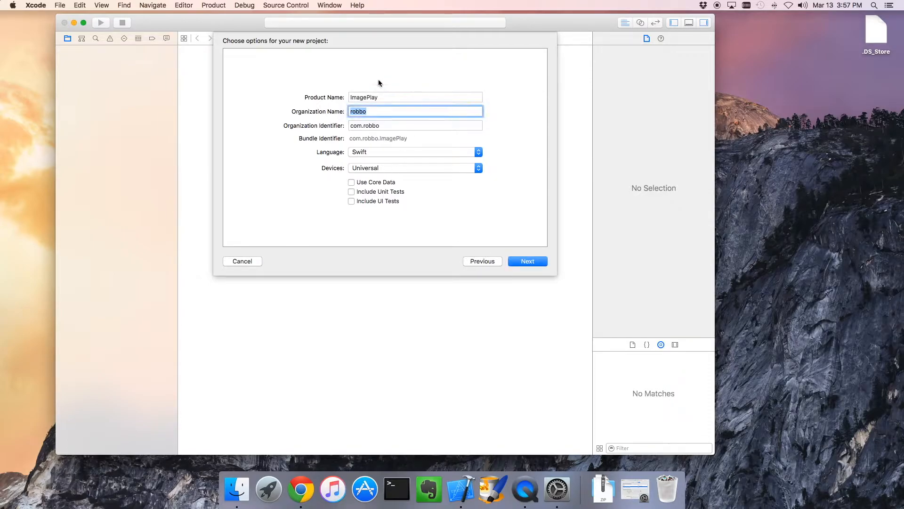
{"action": "mouse_move", "coordinate": [393, 139]}
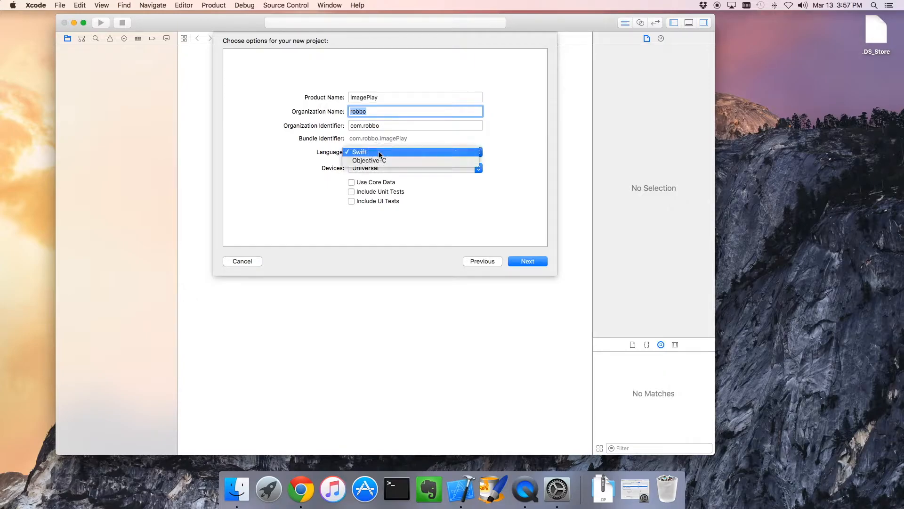
{"action": "left_click", "coordinate": [359, 152]}
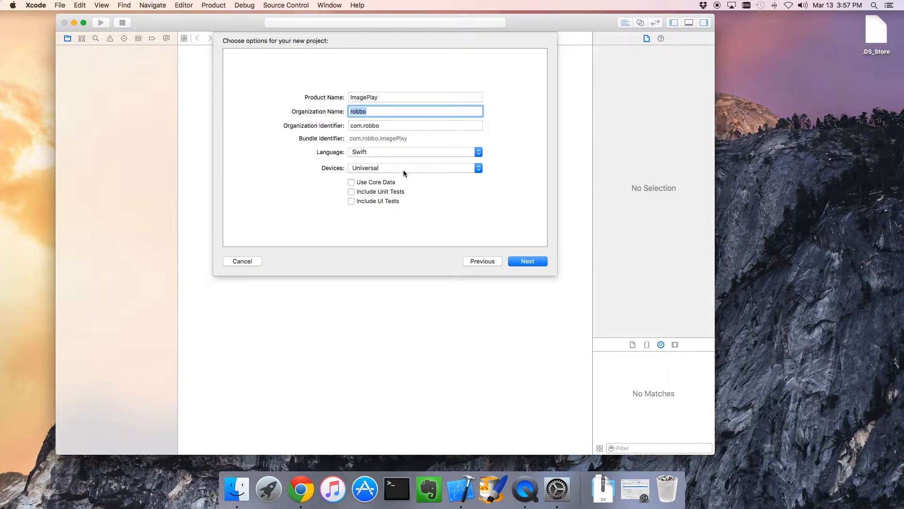
{"action": "left_click", "coordinate": [414, 167]}
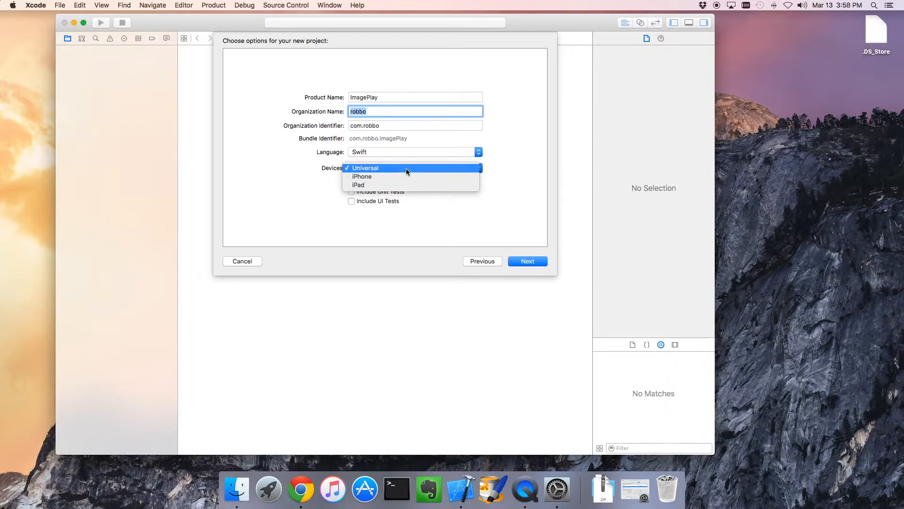
{"action": "left_click", "coordinate": [366, 167]}
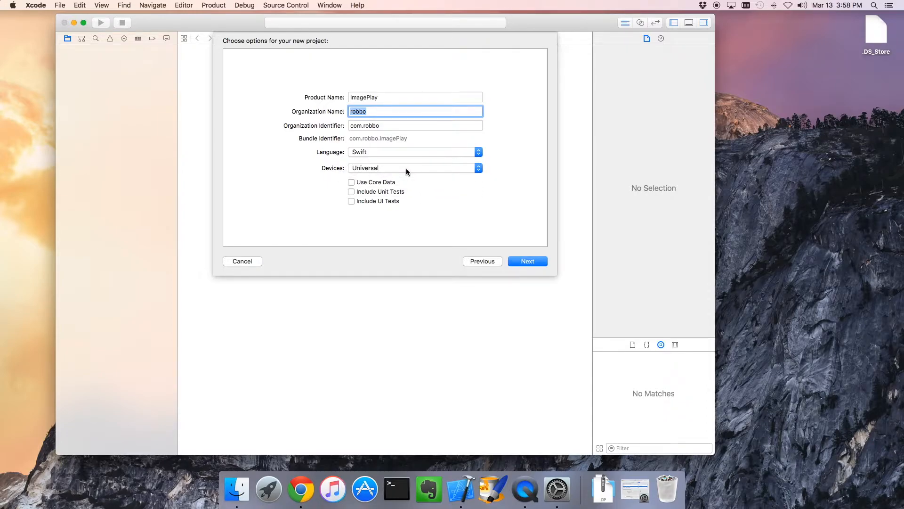
{"action": "mouse_move", "coordinate": [426, 160]}
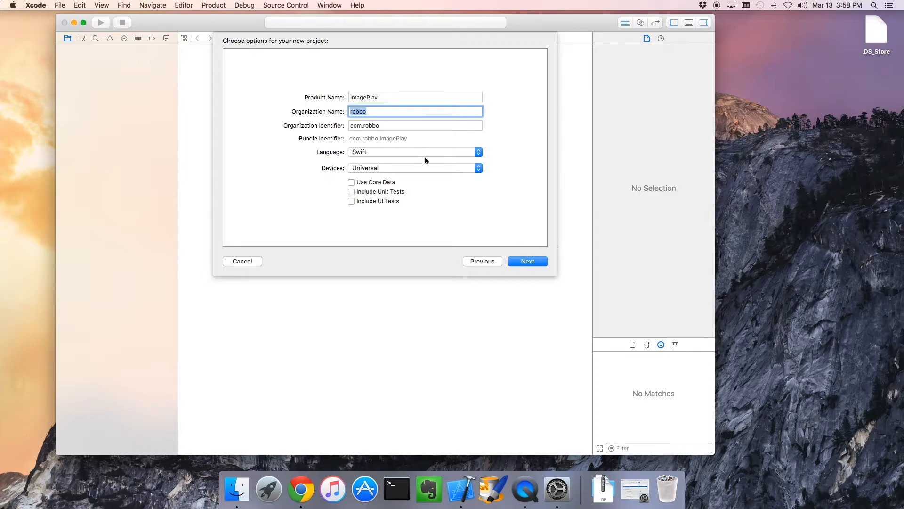
{"action": "mouse_move", "coordinate": [527, 262]}
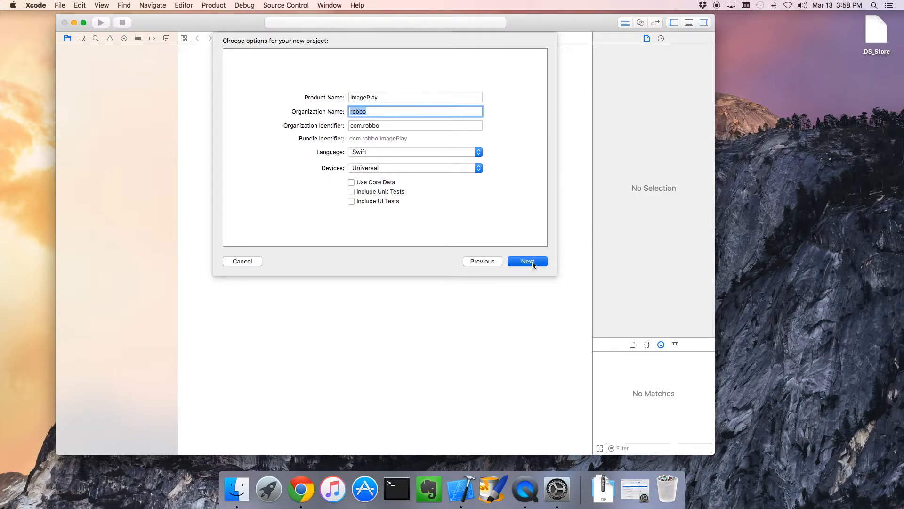
{"action": "left_click", "coordinate": [526, 260]}
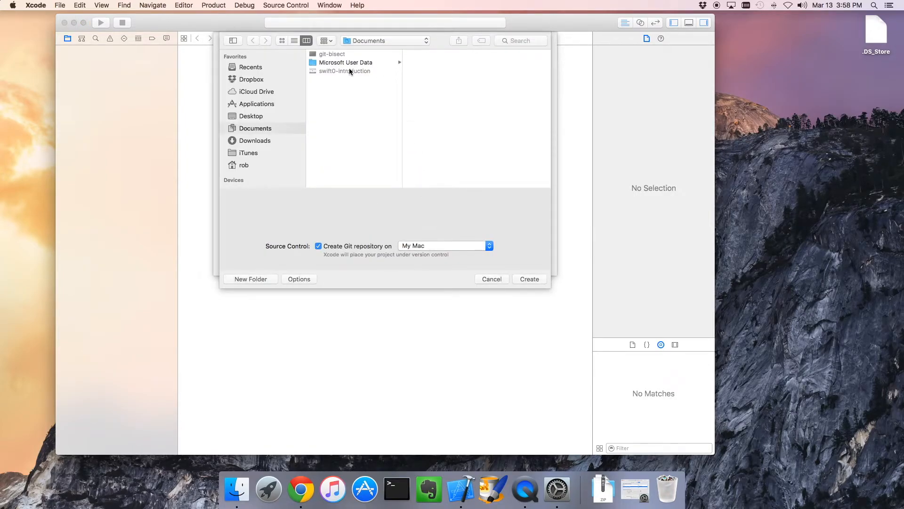
{"action": "mouse_move", "coordinate": [264, 134]}
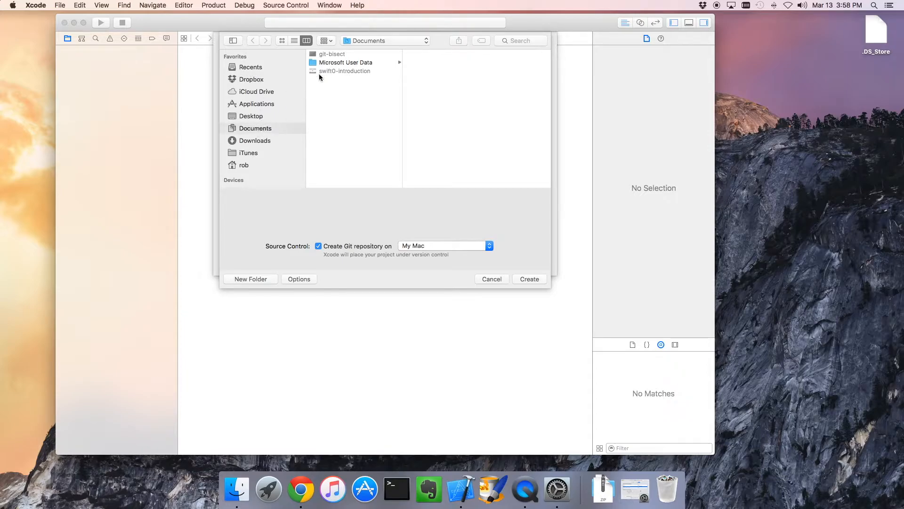
{"action": "mouse_move", "coordinate": [242, 169]}
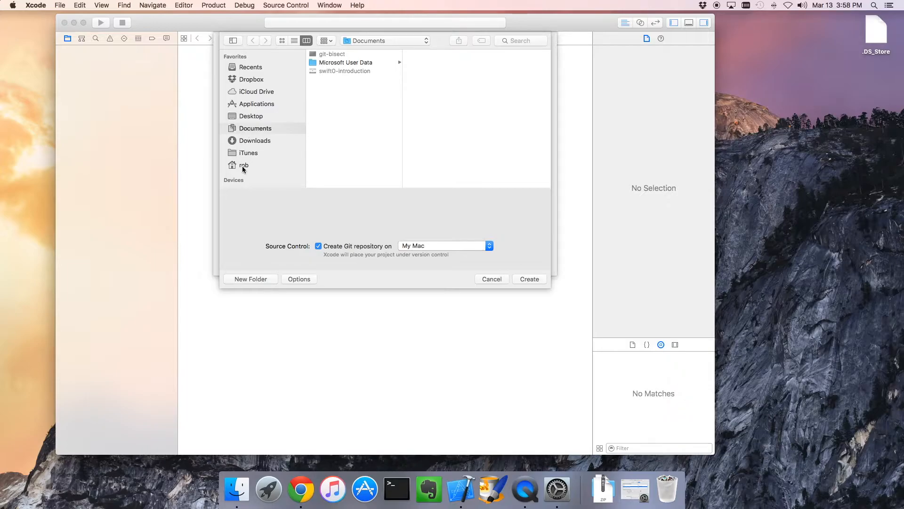
{"action": "mouse_move", "coordinate": [333, 88]}
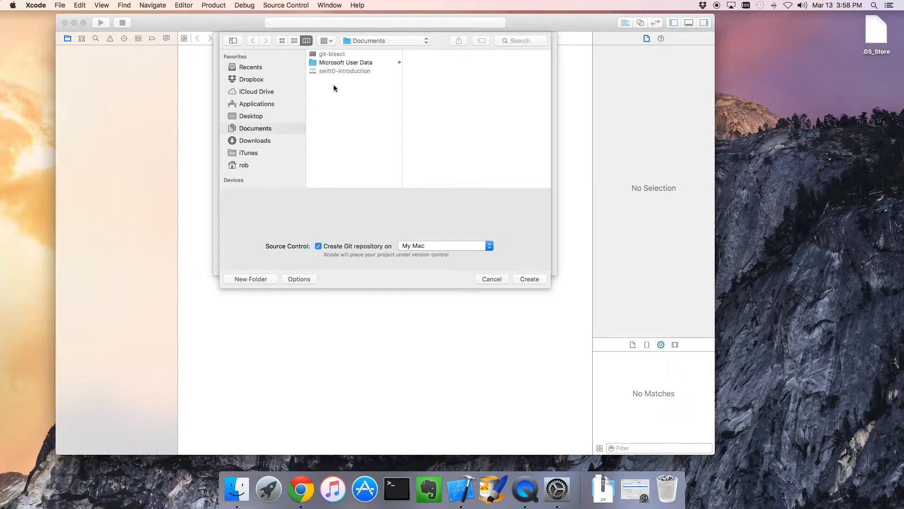
{"action": "mouse_move", "coordinate": [333, 78]}
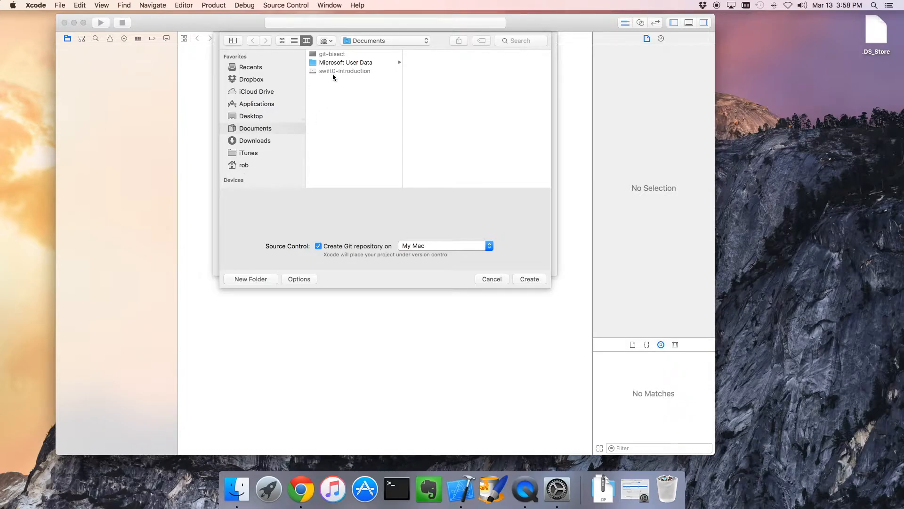
{"action": "mouse_move", "coordinate": [340, 85]}
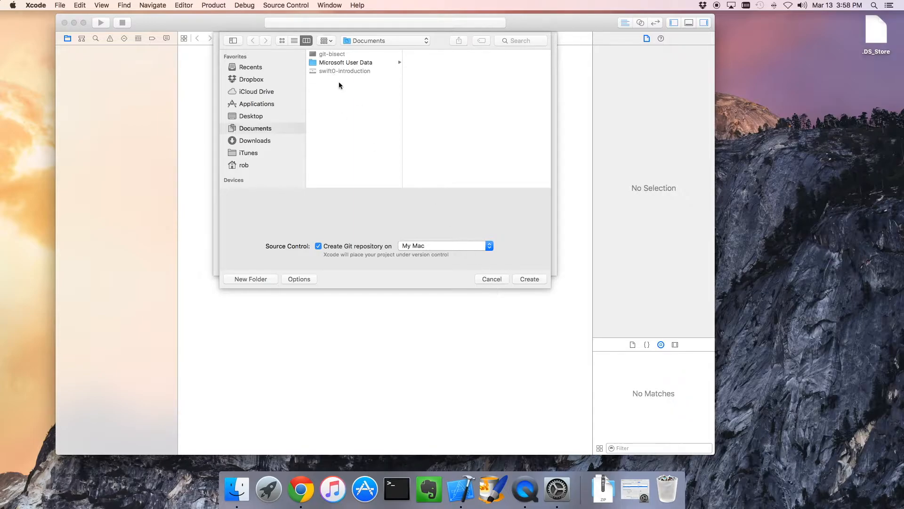
{"action": "mouse_move", "coordinate": [304, 249]}
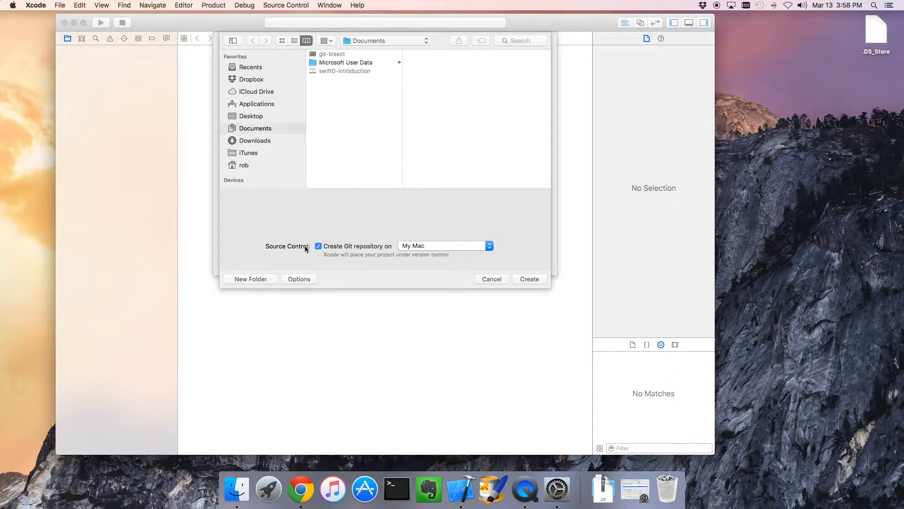
{"action": "mouse_move", "coordinate": [314, 252]}
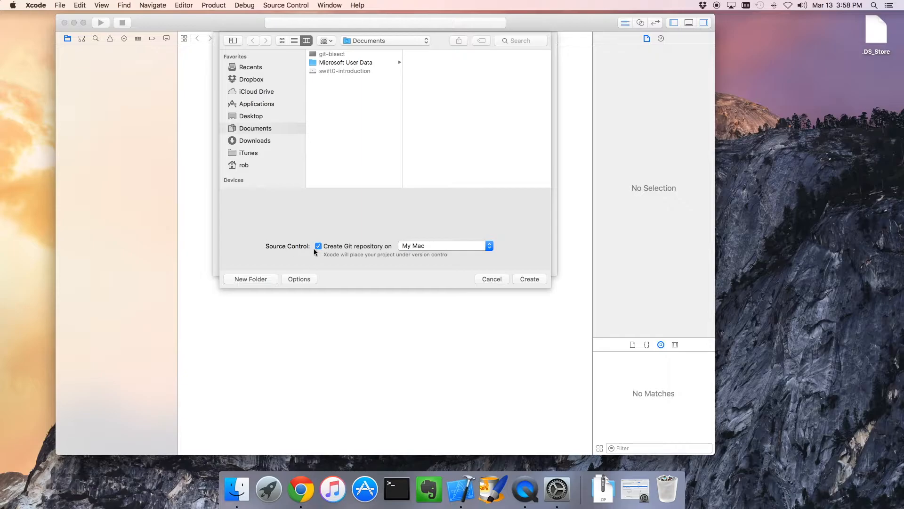
{"action": "mouse_move", "coordinate": [320, 250]}
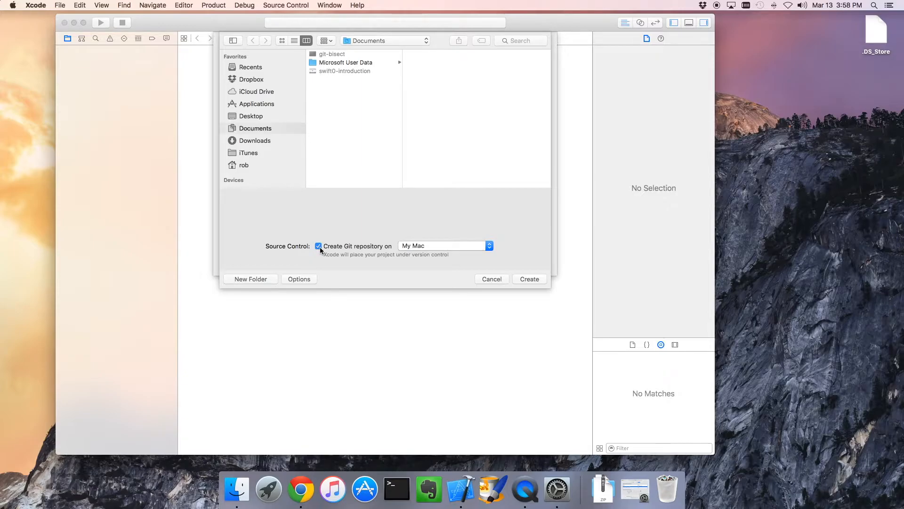
{"action": "mouse_move", "coordinate": [414, 252]}
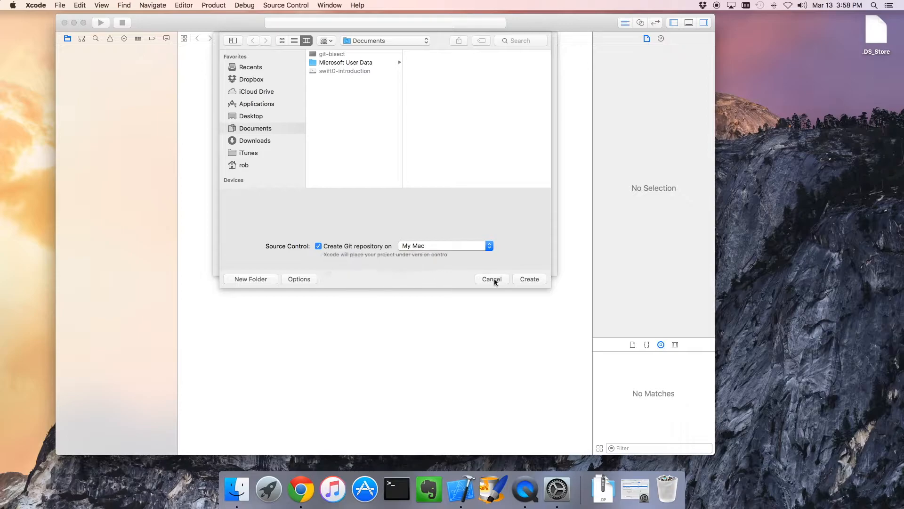
{"action": "mouse_move", "coordinate": [437, 267]}
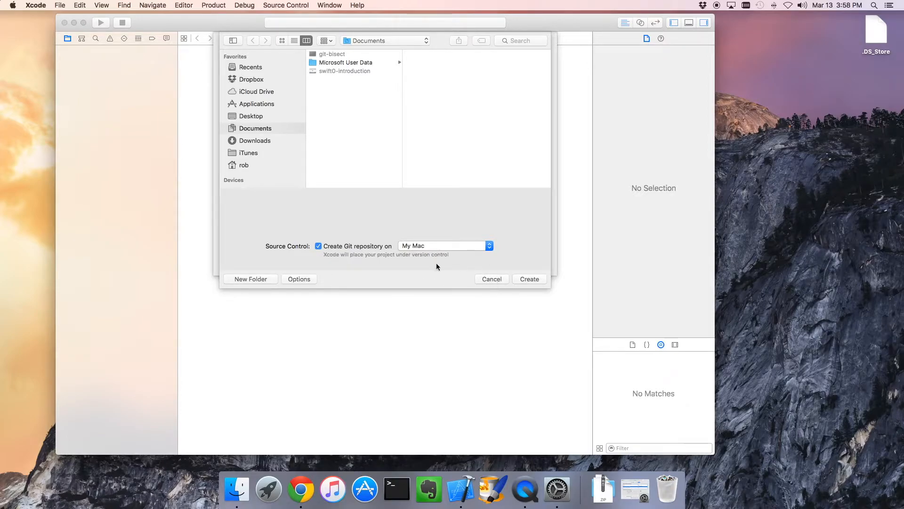
{"action": "mouse_move", "coordinate": [525, 288]}
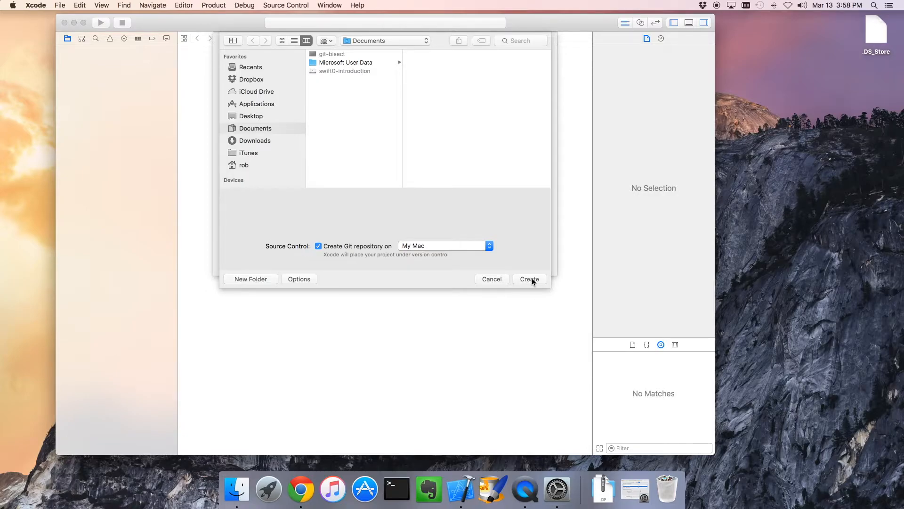
Create the ImagePlay project in Documents with a Git repository on this Mac
{"action": "left_click", "coordinate": [528, 278]}
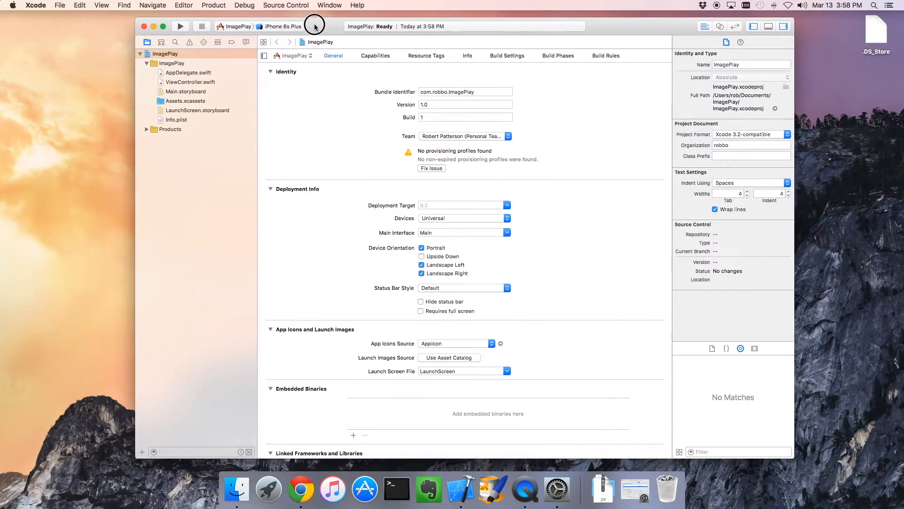
Change the run destination from iPhone 6s Plus to the iPhone 6s simulator
{"action": "left_click", "coordinate": [180, 26]}
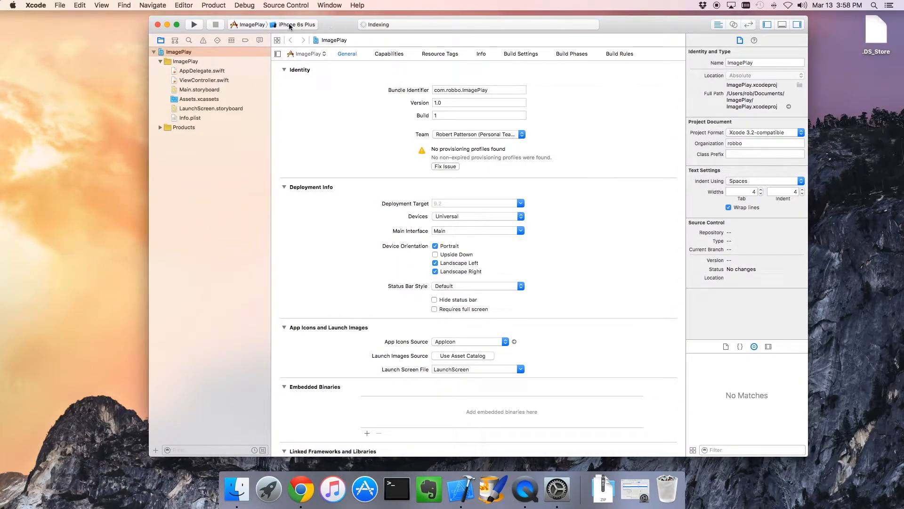
{"action": "mouse_move", "coordinate": [296, 27]}
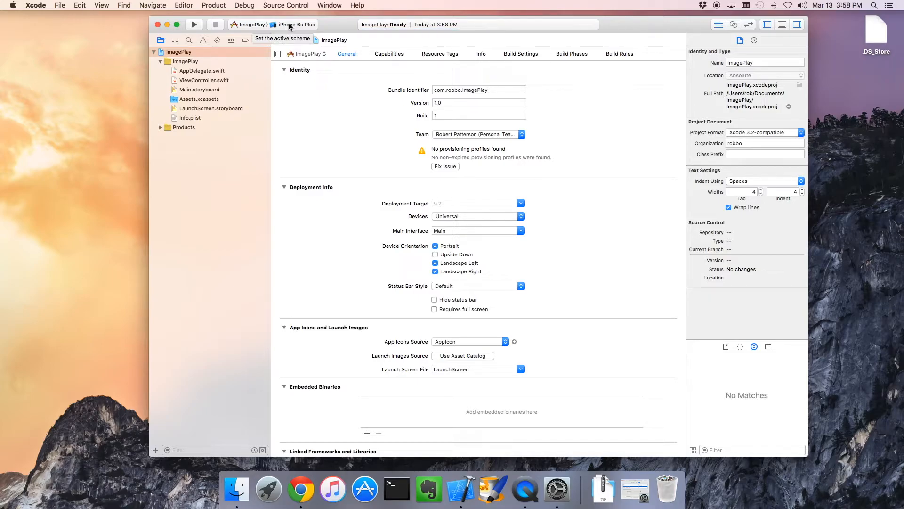
{"action": "mouse_move", "coordinate": [242, 28]}
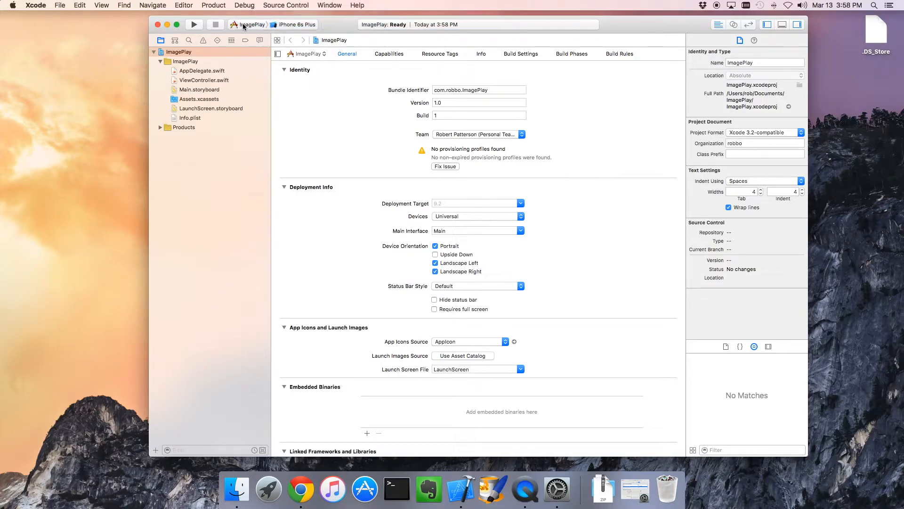
{"action": "left_click", "coordinate": [295, 24]}
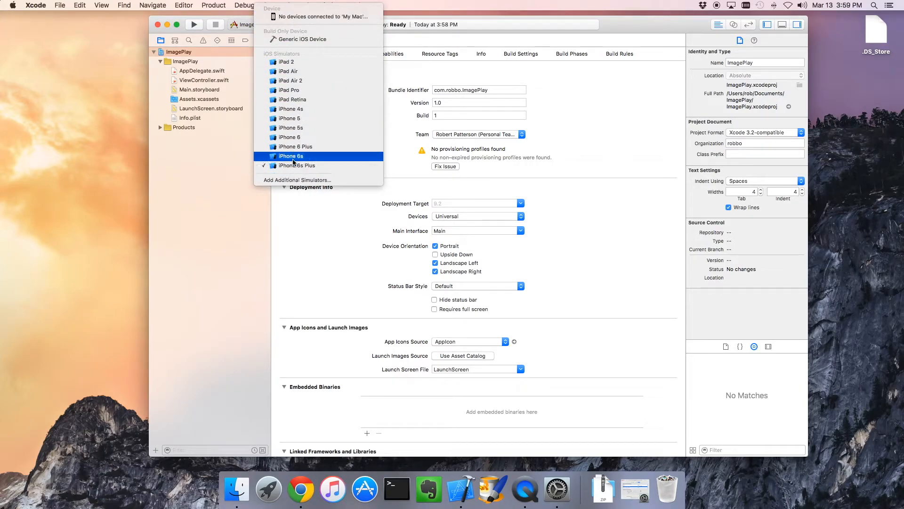
{"action": "left_click", "coordinate": [291, 156]}
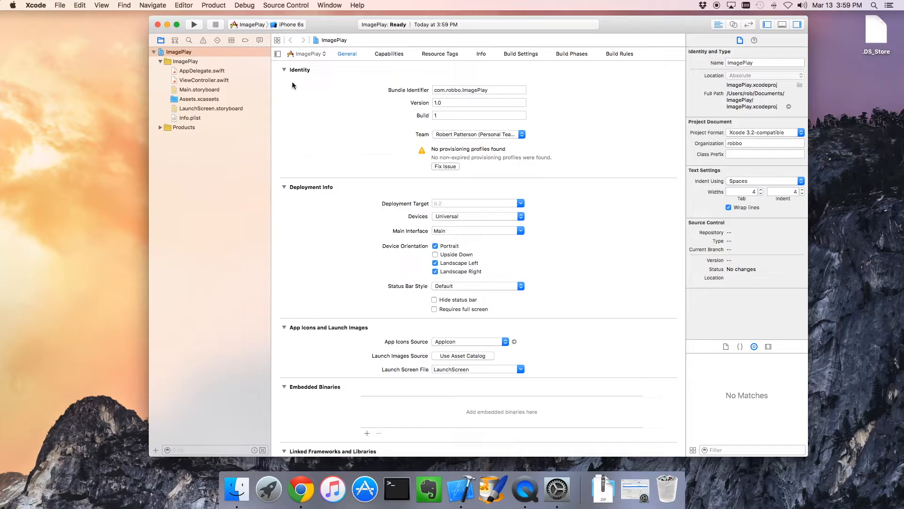
{"action": "mouse_move", "coordinate": [196, 29]}
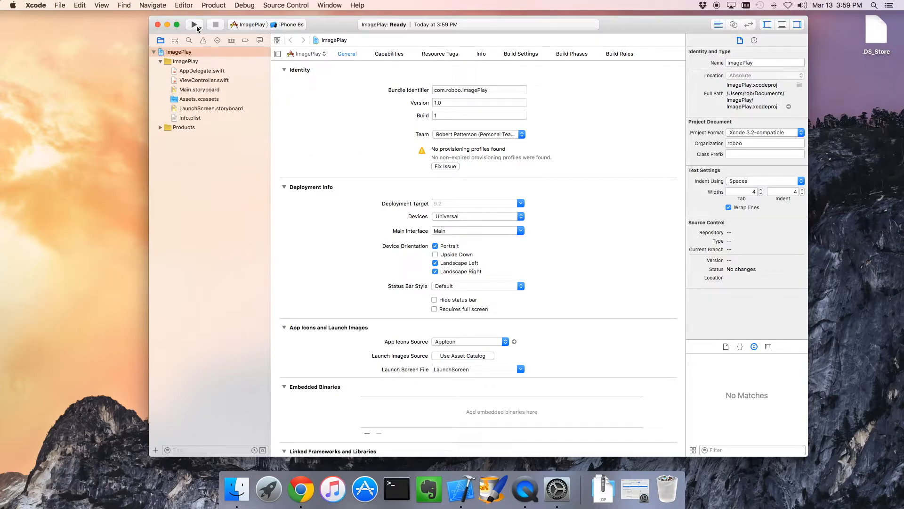
Build and launch ImagePlay in the iPhone 6s simulator
{"action": "left_click", "coordinate": [195, 24]}
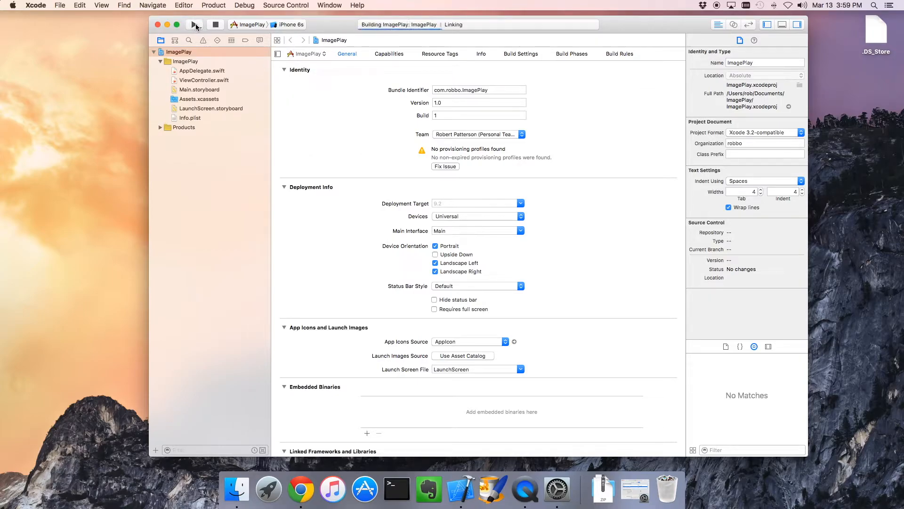
{"action": "left_click", "coordinate": [195, 24]}
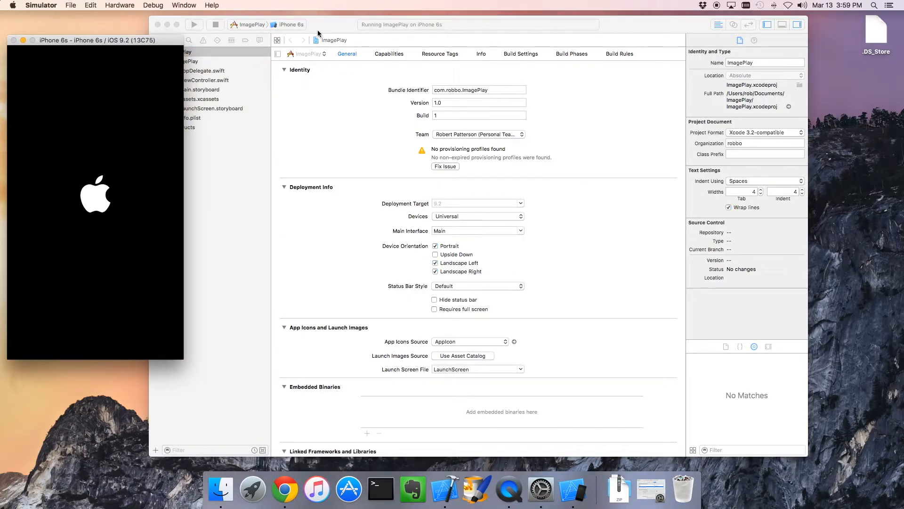
{"action": "mouse_move", "coordinate": [350, 33]}
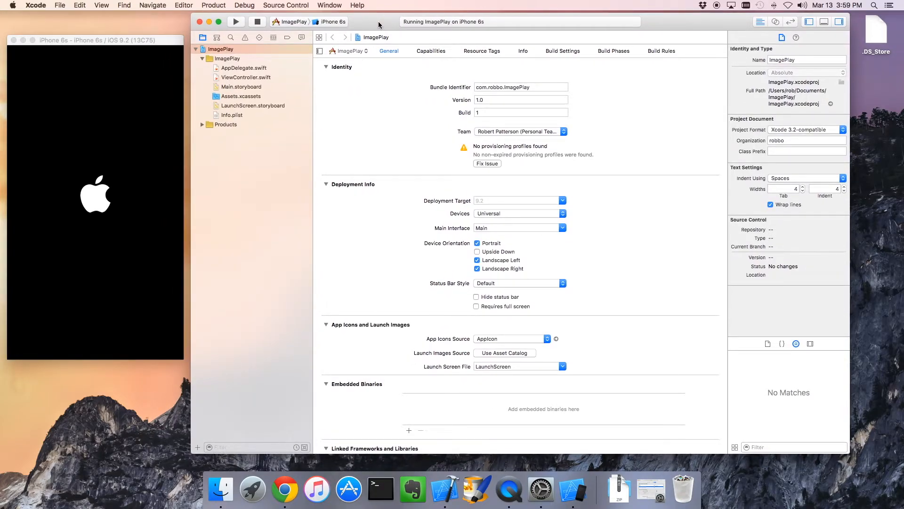
{"action": "mouse_move", "coordinate": [349, 51]}
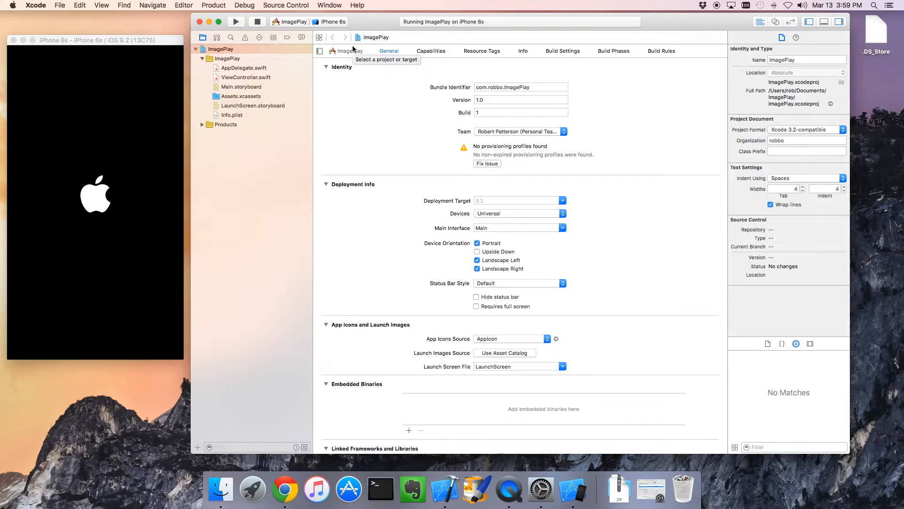
{"action": "mouse_move", "coordinate": [293, 55]}
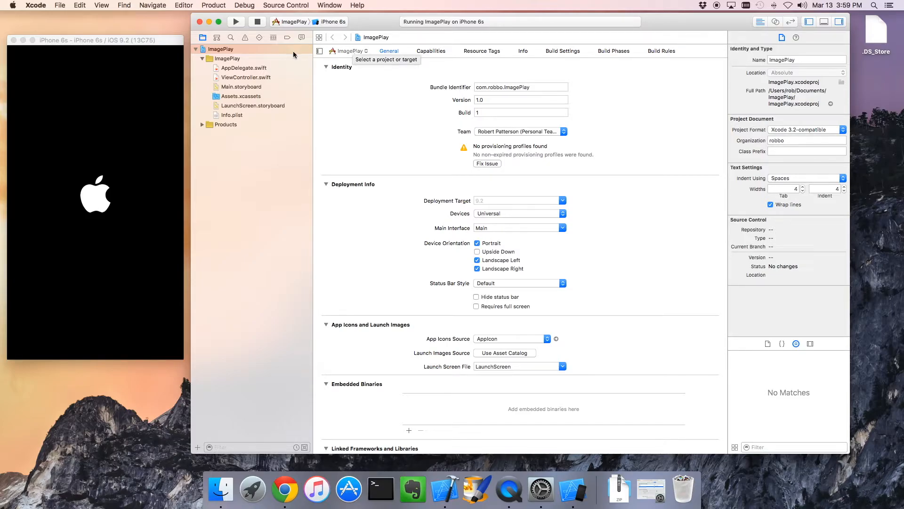
{"action": "mouse_move", "coordinate": [97, 120]}
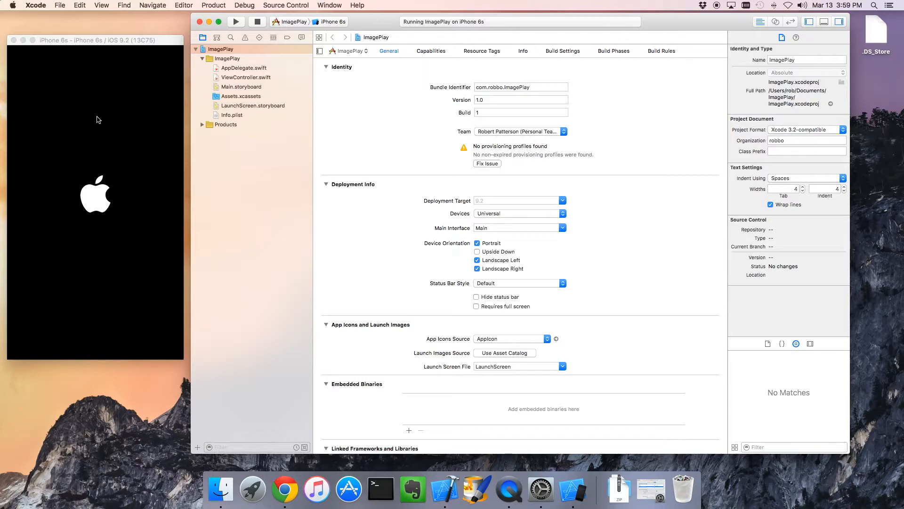
{"action": "mouse_move", "coordinate": [102, 147]}
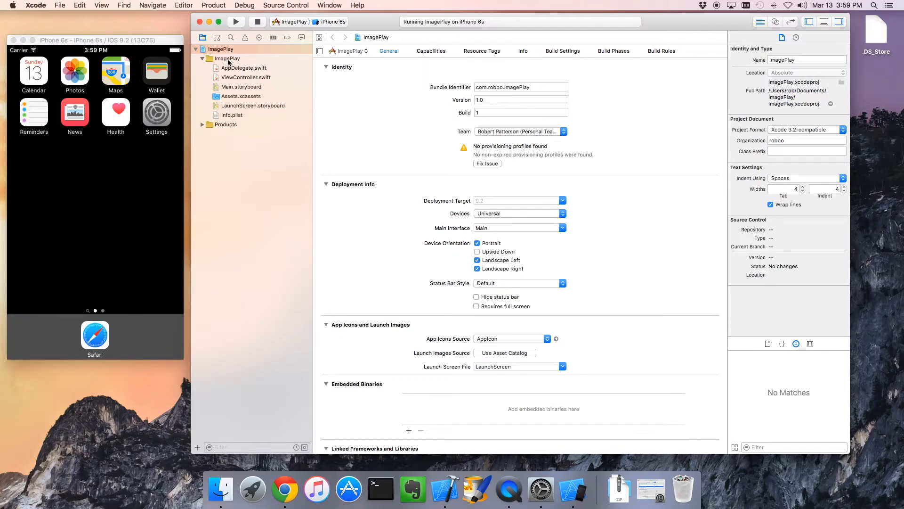
Open ViewController.swift from the Project navigator in the editor
{"action": "left_click", "coordinate": [245, 76]}
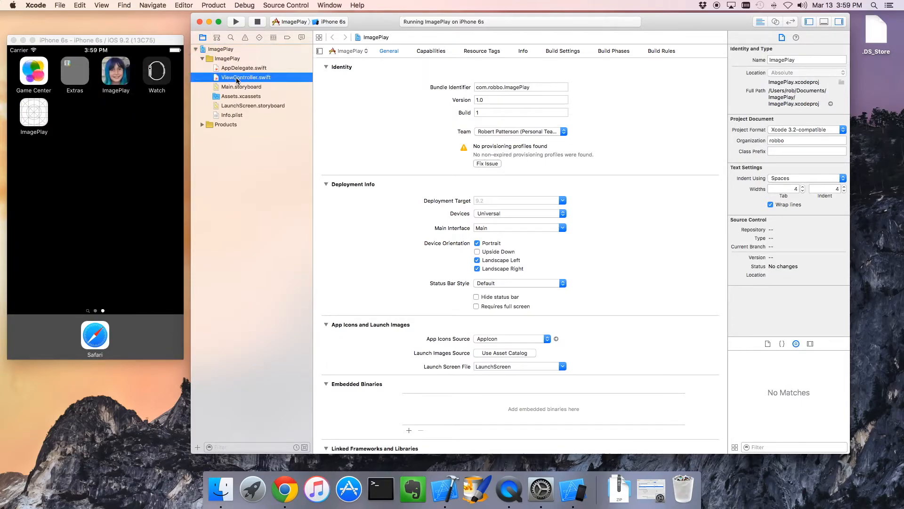
{"action": "mouse_move", "coordinate": [311, 111]}
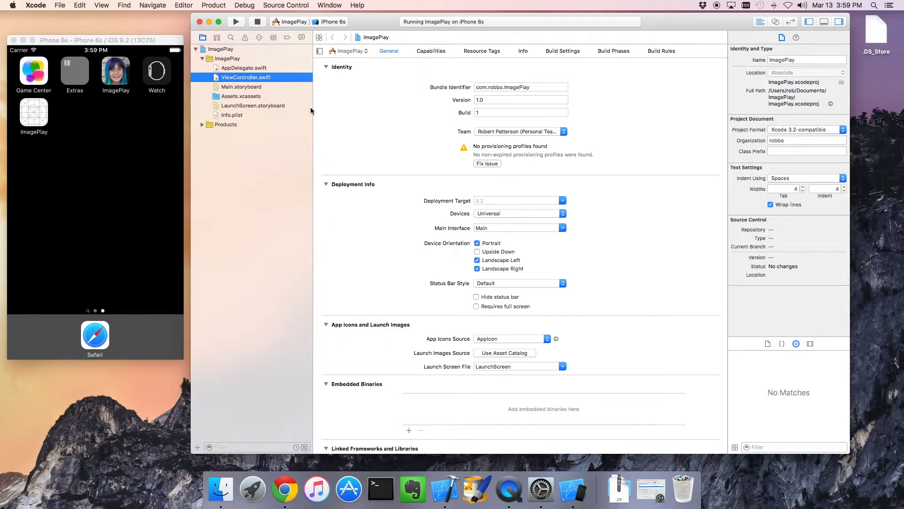
{"action": "left_click", "coordinate": [247, 76]}
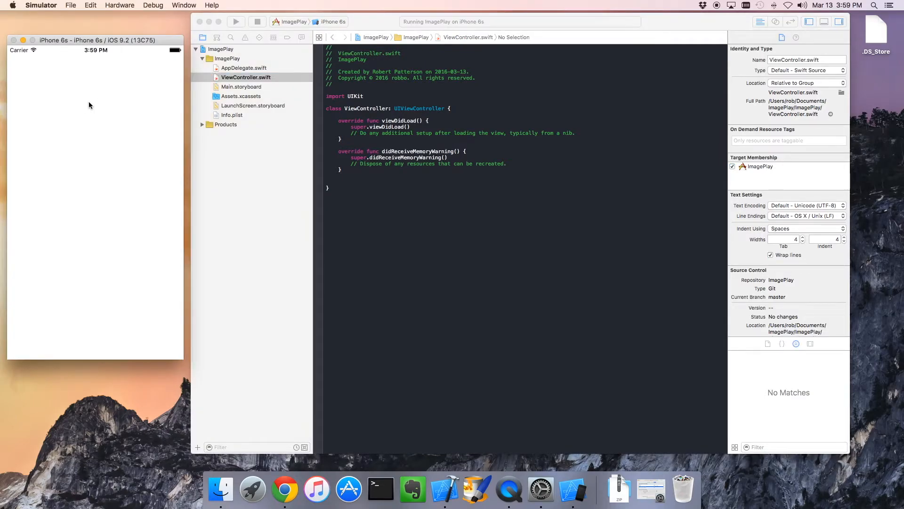
{"action": "mouse_move", "coordinate": [98, 135]}
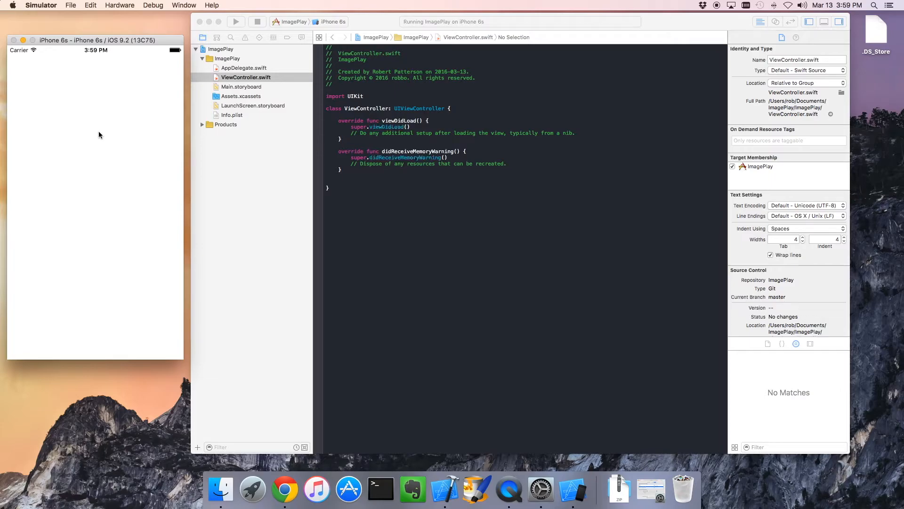
{"action": "mouse_move", "coordinate": [268, 93]}
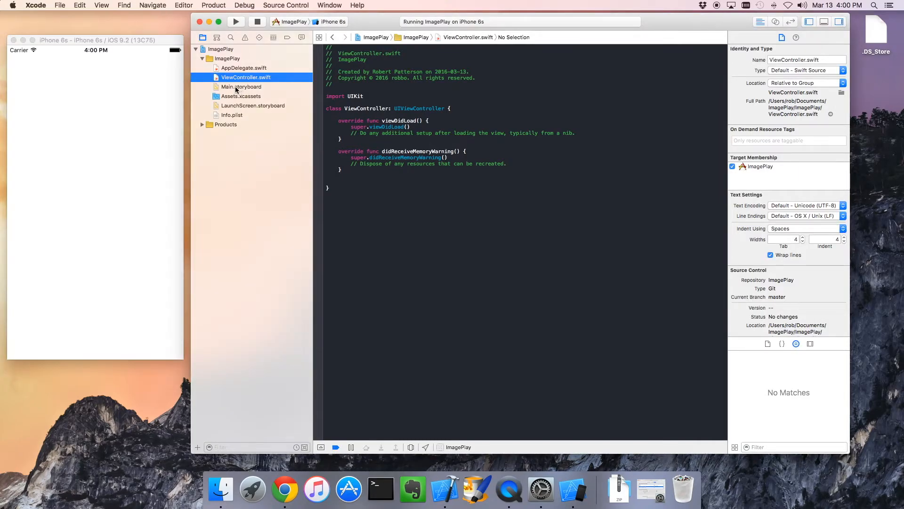
Open Main.storyboard and select the View Controller scene to show its identity details
{"action": "left_click", "coordinate": [241, 86]}
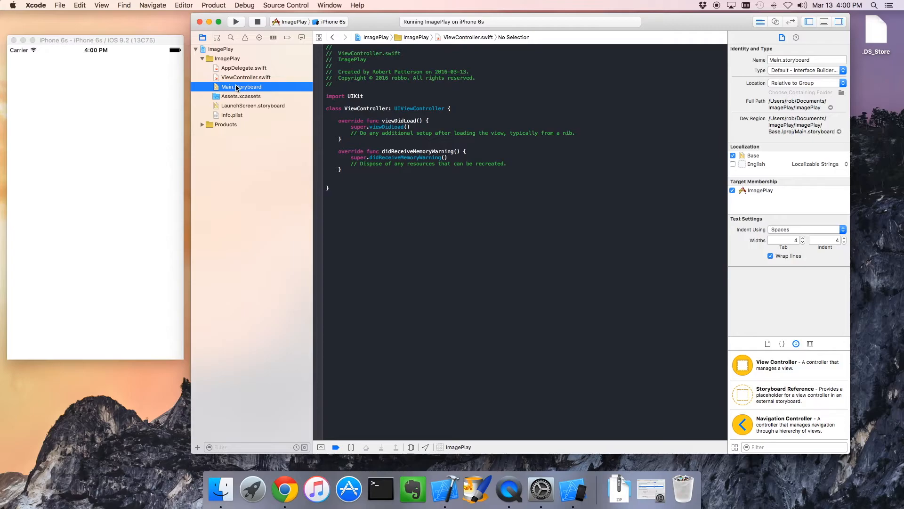
{"action": "left_click", "coordinate": [241, 87]}
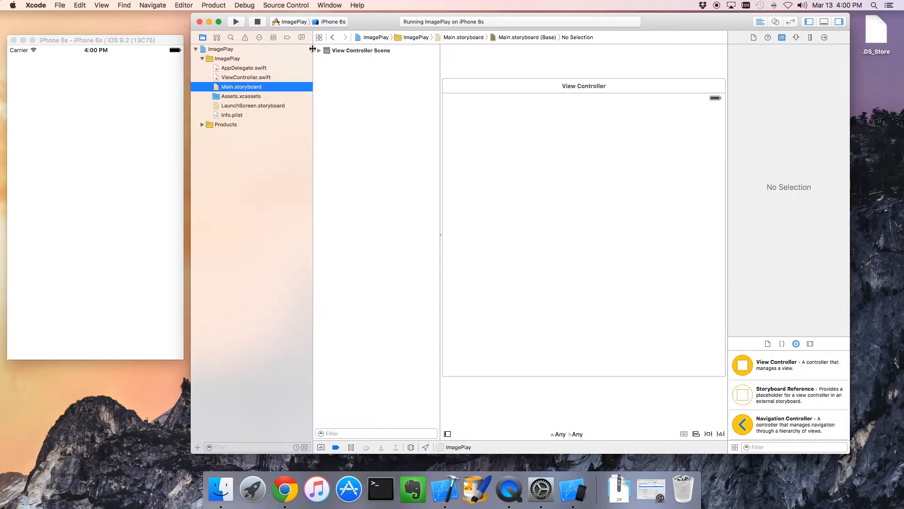
{"action": "mouse_move", "coordinate": [426, 74]}
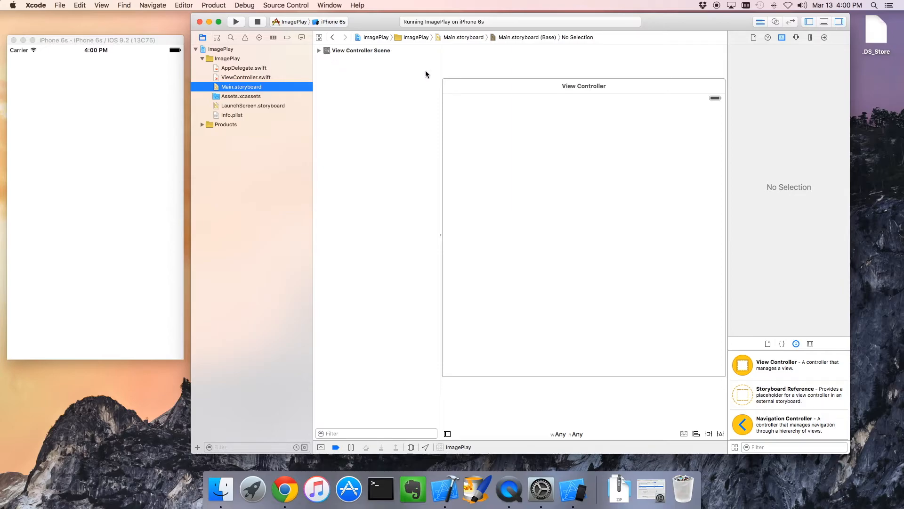
{"action": "left_click", "coordinate": [361, 51]}
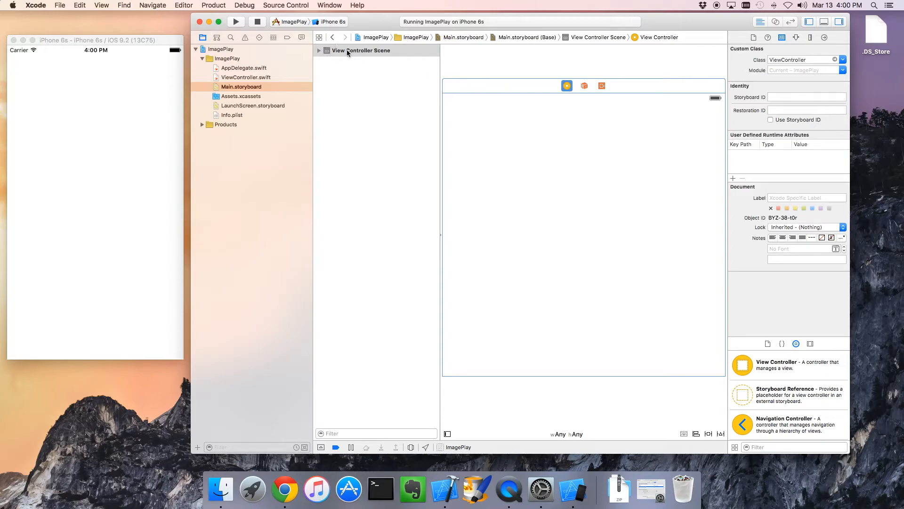
{"action": "mouse_move", "coordinate": [362, 54]}
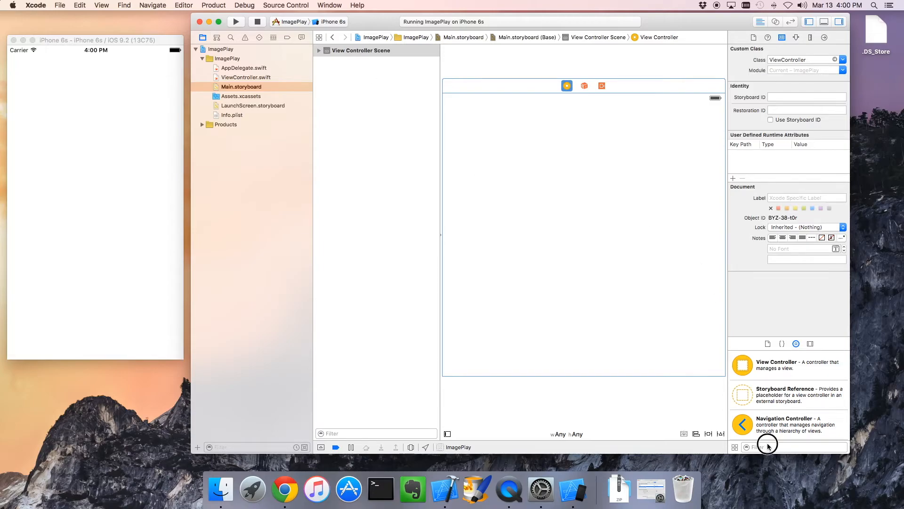
{"action": "mouse_move", "coordinate": [765, 447]}
{"action": "type", "text": "Text"}
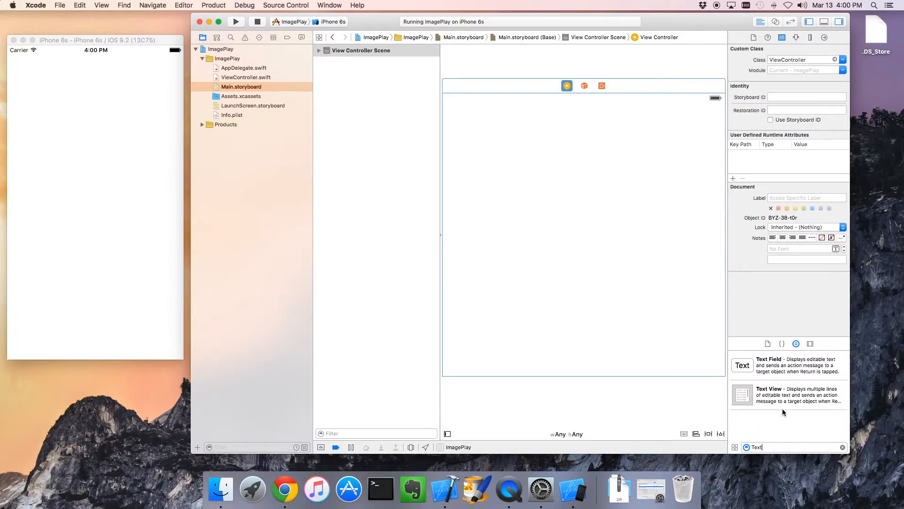
{"action": "mouse_move", "coordinate": [777, 396]}
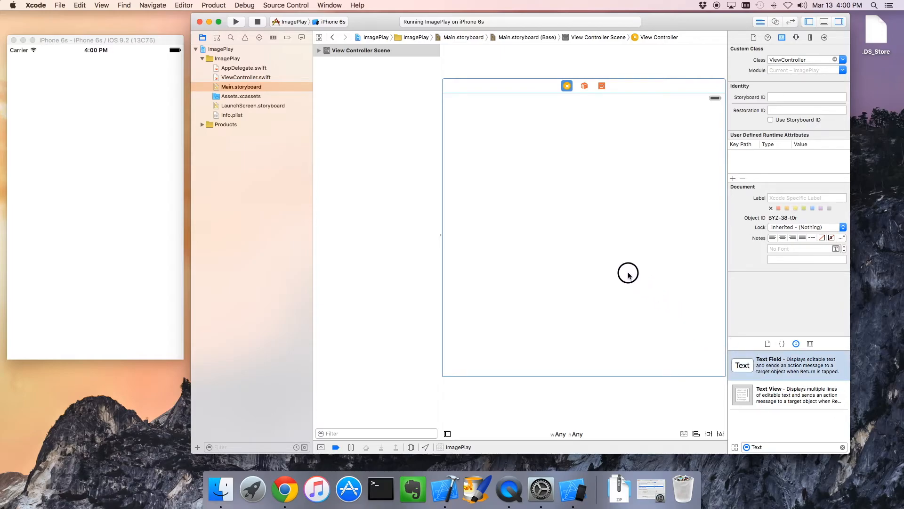
{"action": "mouse_move", "coordinate": [785, 371]}
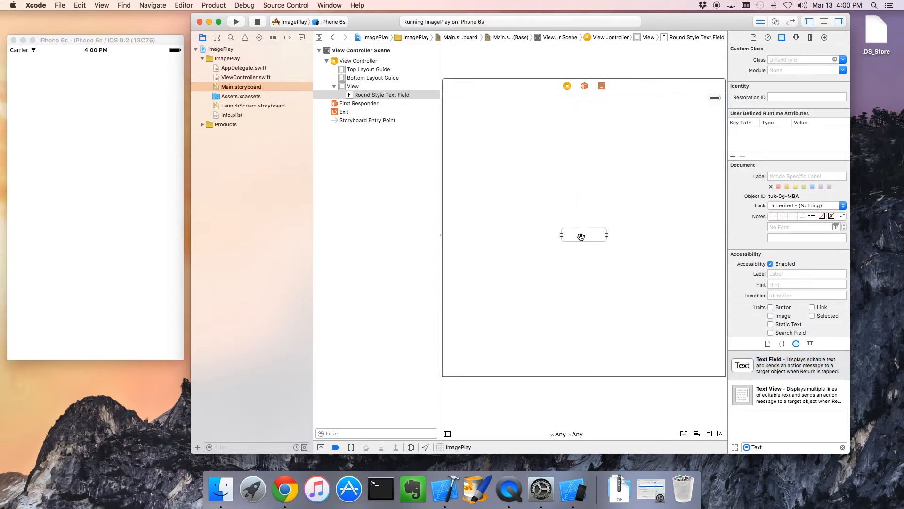
Edit the storyboard text field to read 'Hello Swift!'
{"action": "left_click", "coordinate": [583, 234]}
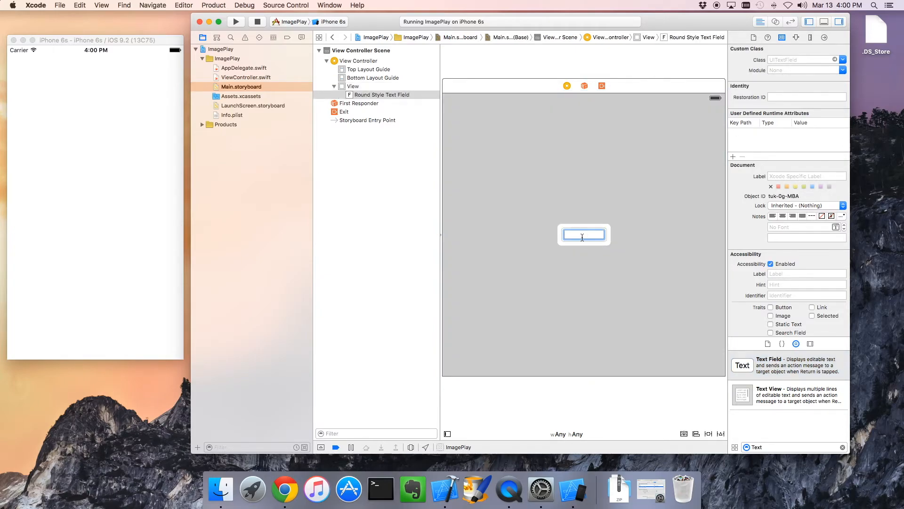
{"action": "type", "text": "Hello"}
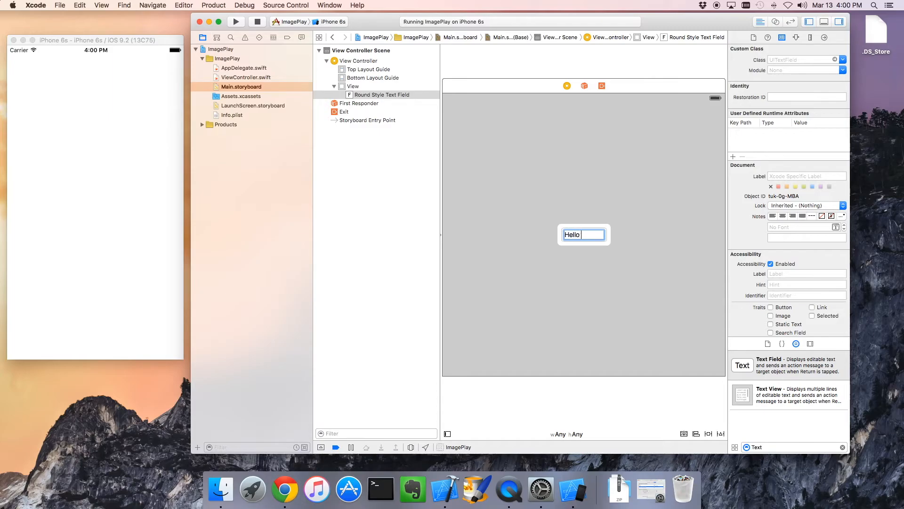
{"action": "type", "text": "Swift!"}
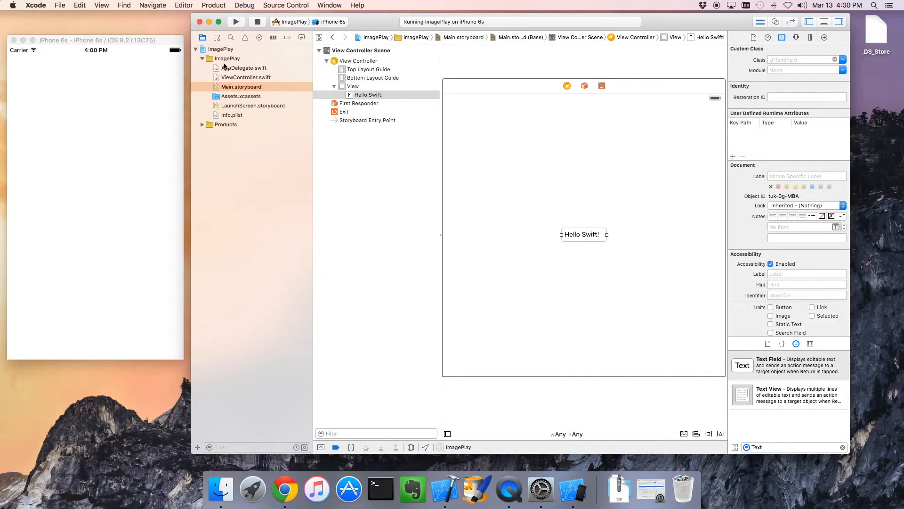
Relaunch ImagePlay in the iPhone 6s simulator and select the Hello Swift! text field
{"action": "left_click", "coordinate": [257, 22]}
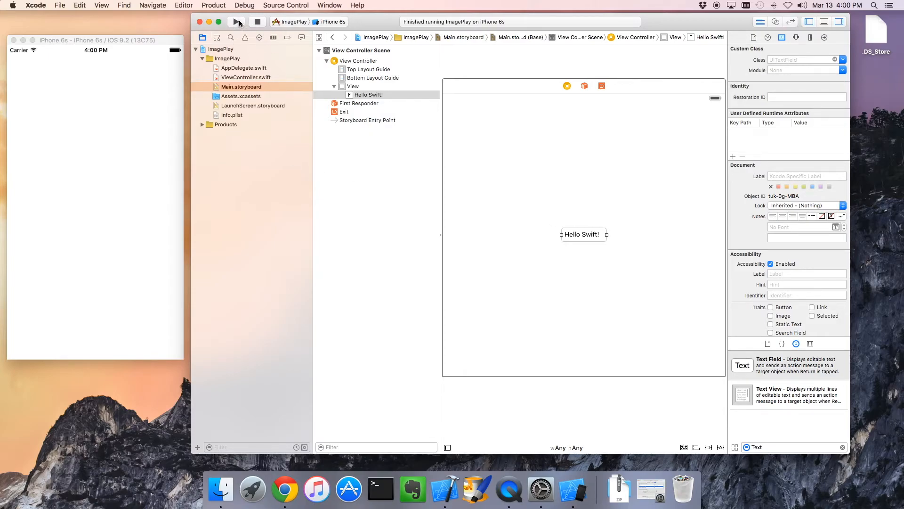
{"action": "left_click", "coordinate": [236, 21]}
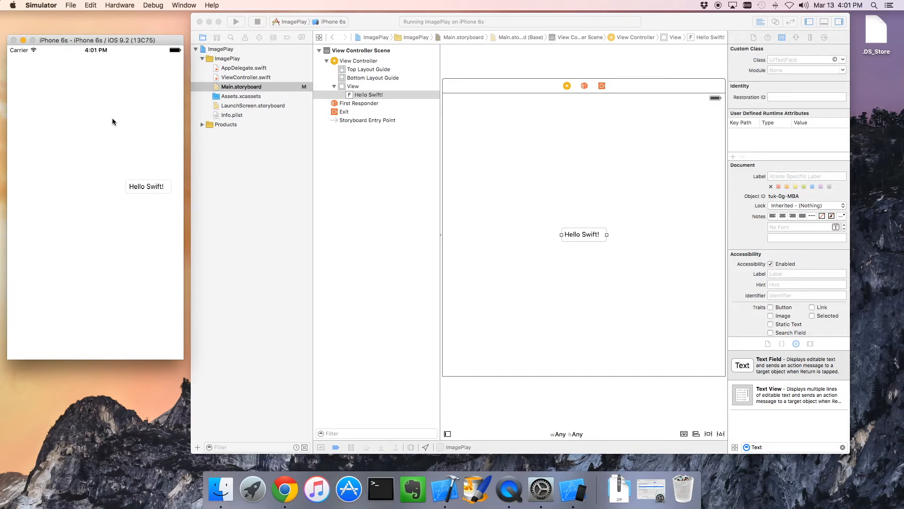
{"action": "mouse_move", "coordinate": [156, 192]}
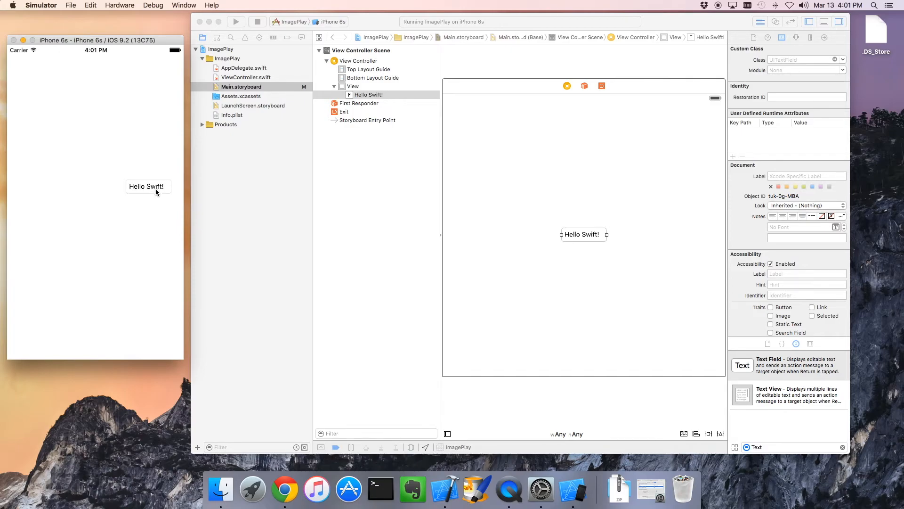
{"action": "mouse_move", "coordinate": [607, 114]}
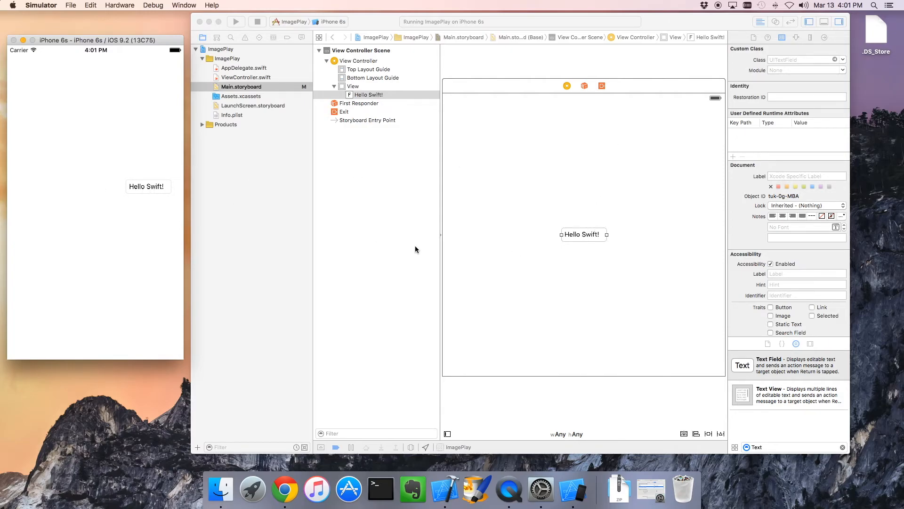
{"action": "mouse_move", "coordinate": [578, 241]}
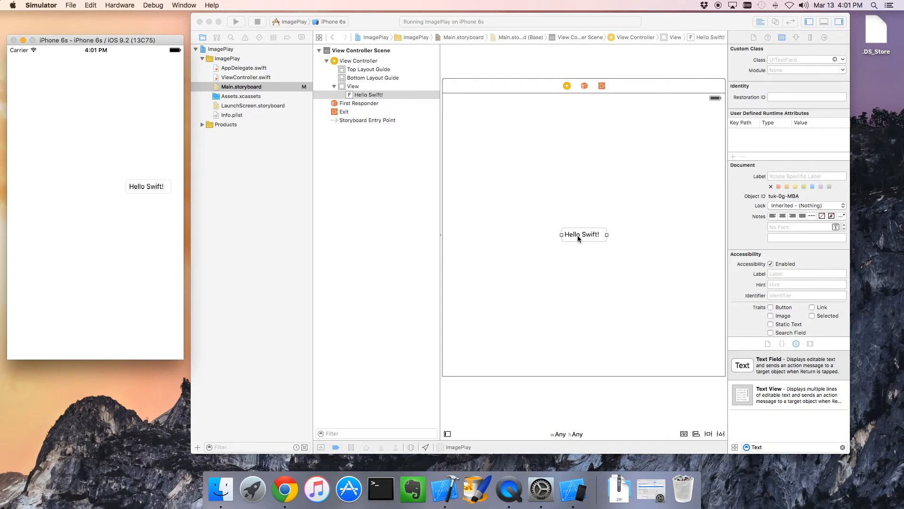
{"action": "mouse_move", "coordinate": [458, 91]}
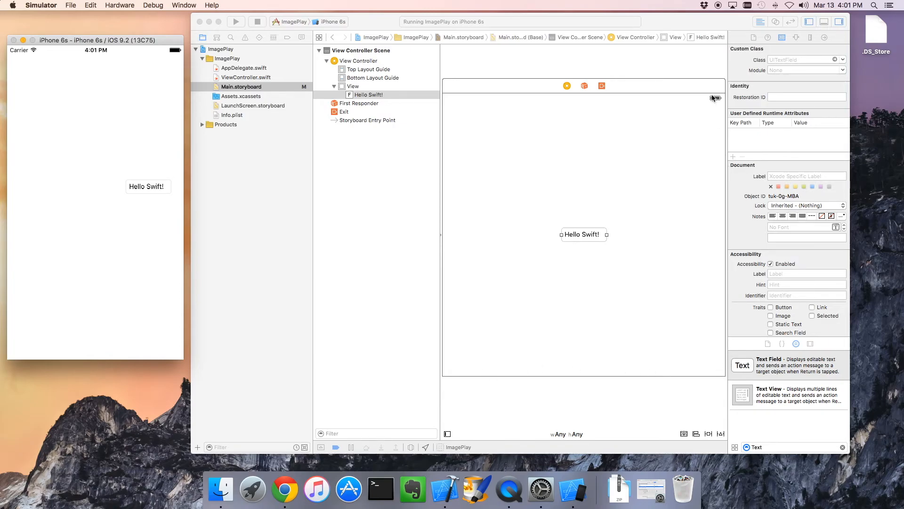
{"action": "mouse_move", "coordinate": [542, 197]}
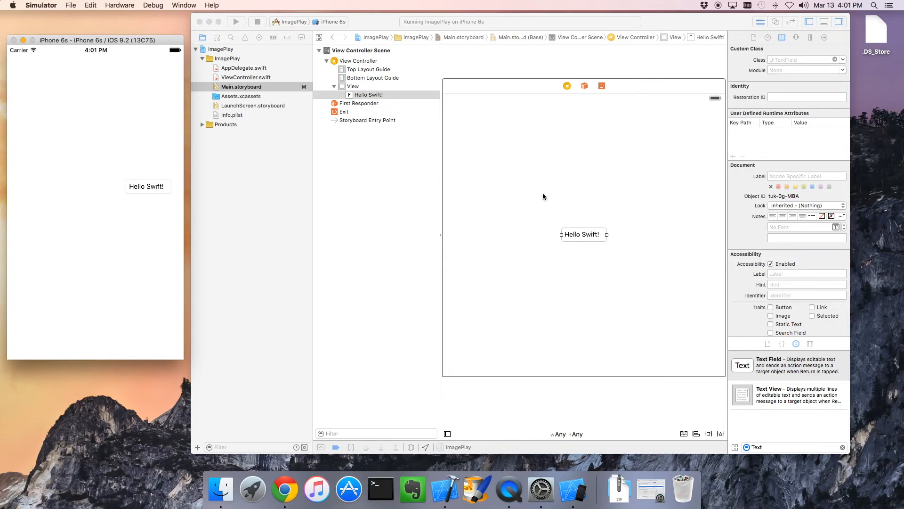
{"action": "mouse_move", "coordinate": [542, 153]}
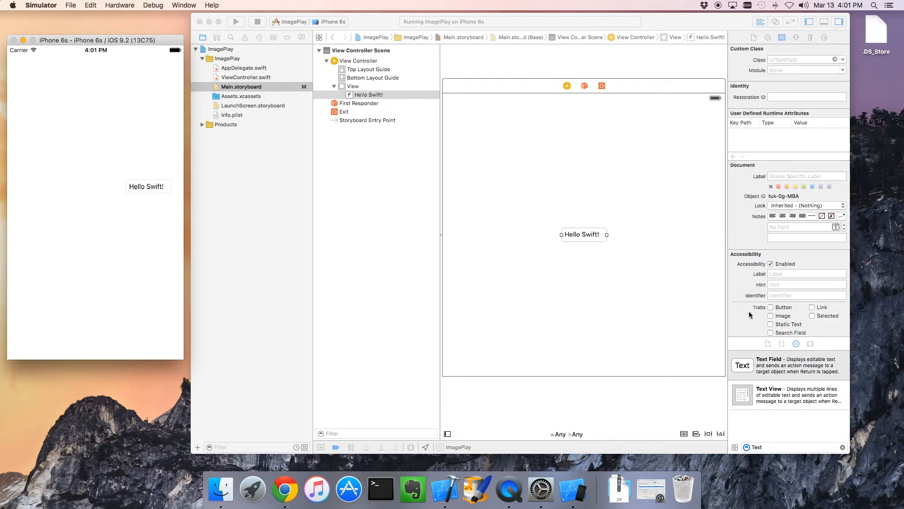
{"action": "mouse_move", "coordinate": [169, 167]}
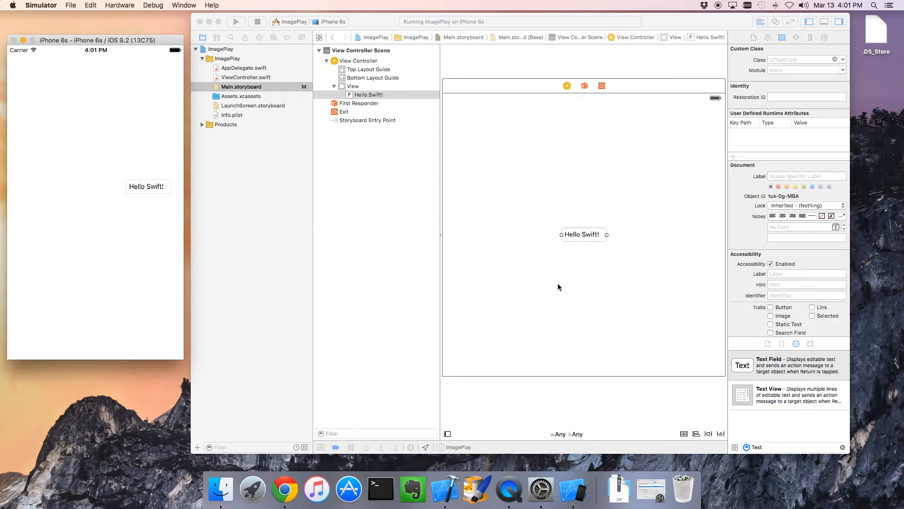
{"action": "left_click", "coordinate": [583, 234]}
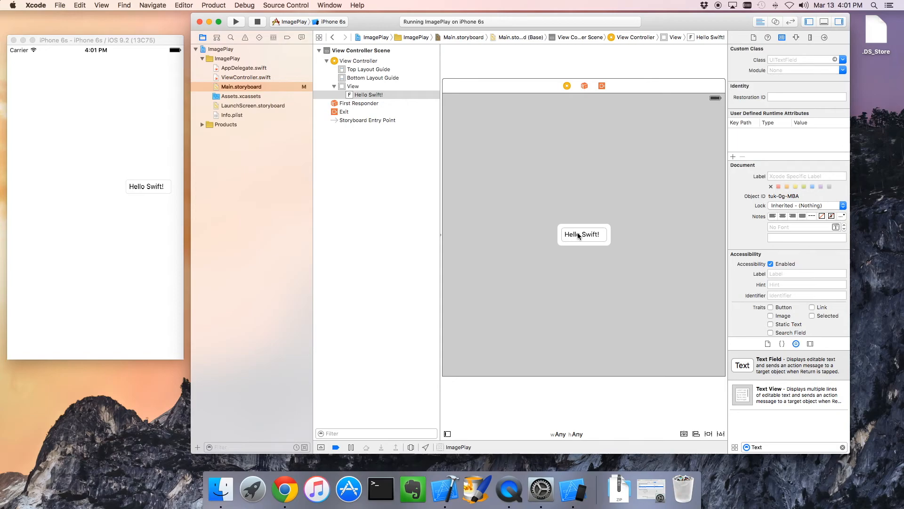
{"action": "mouse_move", "coordinate": [669, 377]}
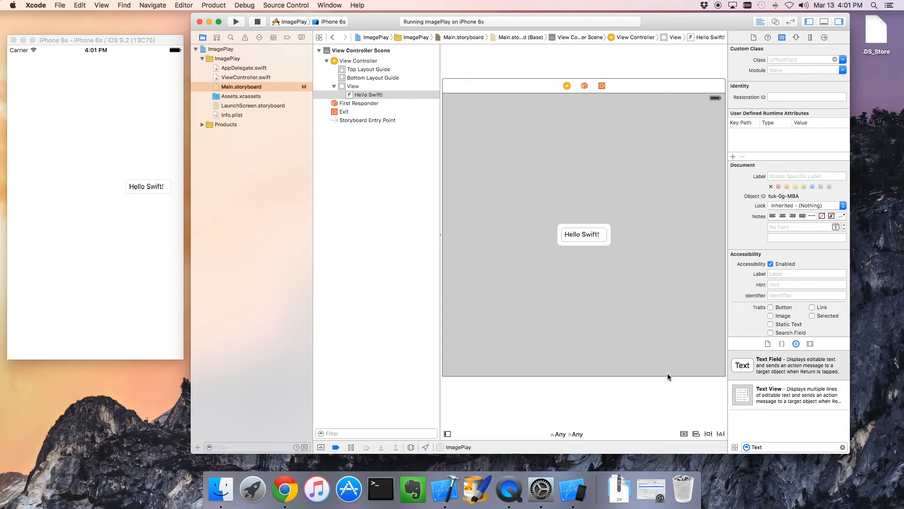
{"action": "mouse_move", "coordinate": [697, 438]}
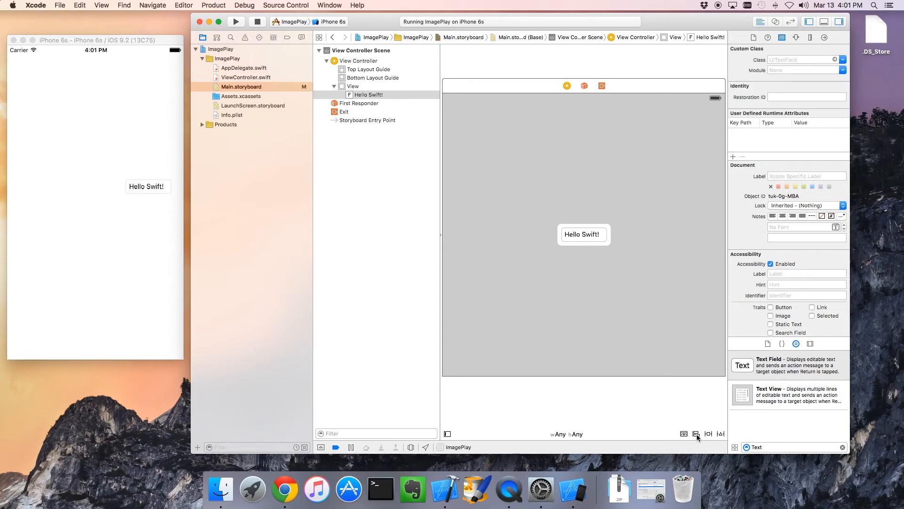
Add horizontal and vertical centre-in-container alignment constraints to the Hello Swift! text field
{"action": "left_click", "coordinate": [696, 433]}
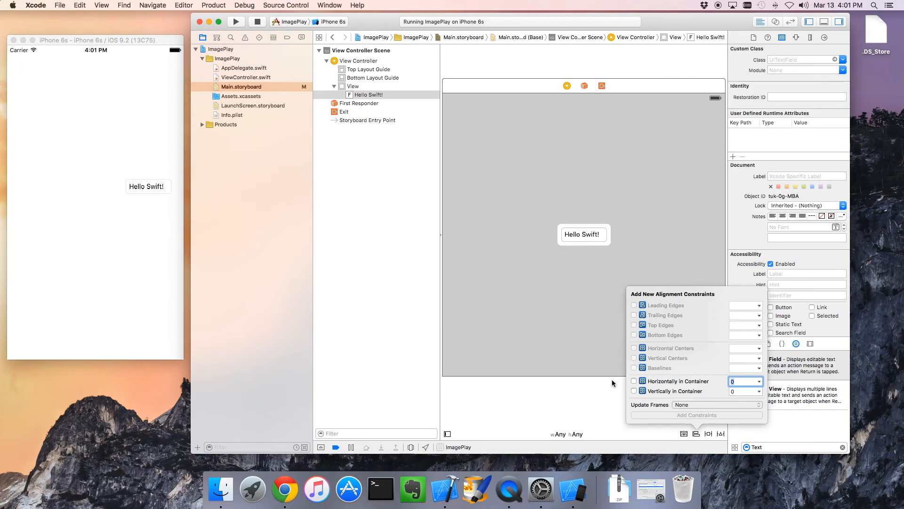
{"action": "left_click", "coordinate": [634, 381]}
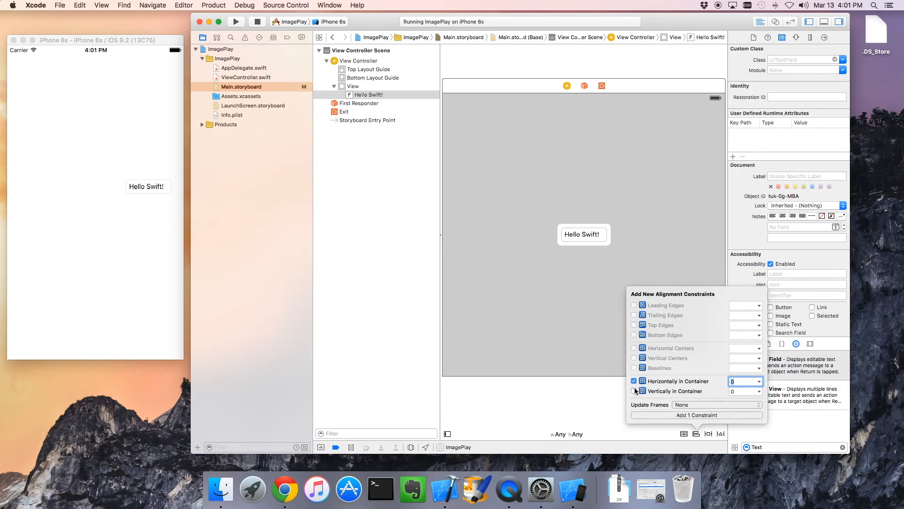
{"action": "left_click", "coordinate": [697, 415]}
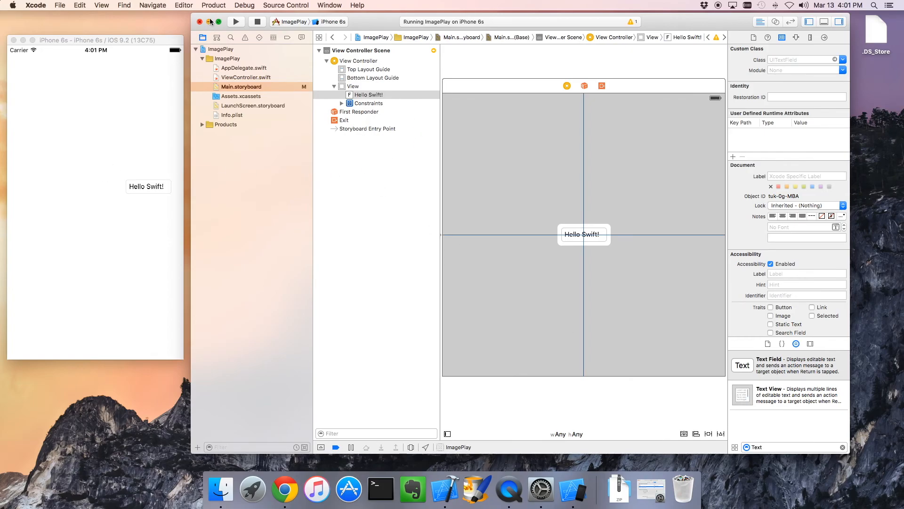
Rebuild and relaunch ImagePlay in the iPhone 6s simulator
{"action": "left_click", "coordinate": [235, 21]}
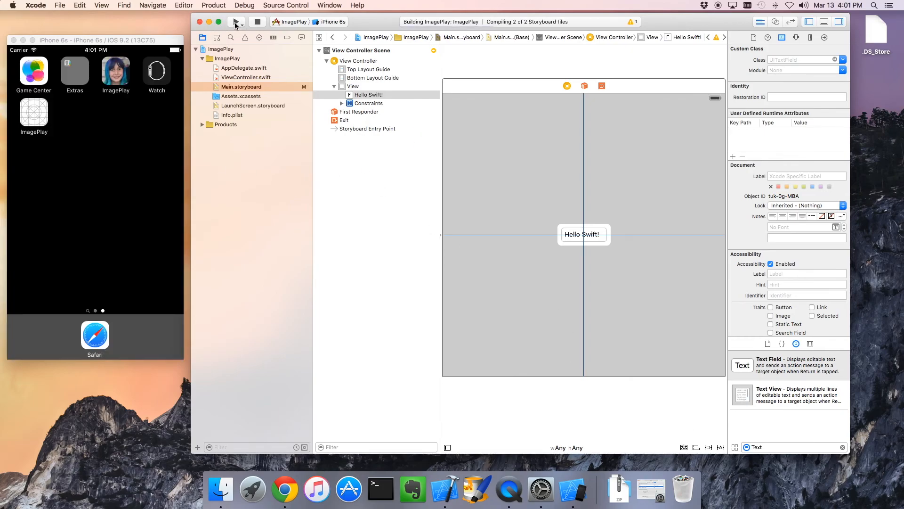
{"action": "left_click", "coordinate": [234, 21]}
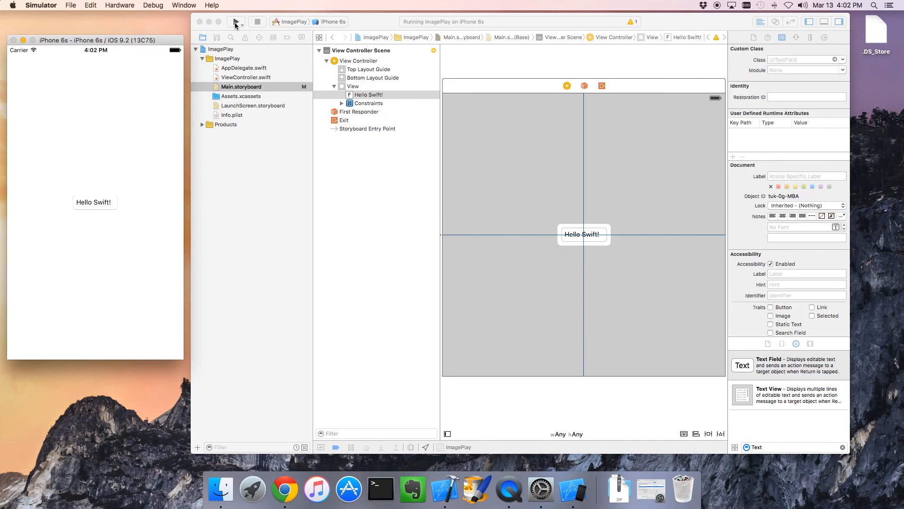
{"action": "mouse_move", "coordinate": [541, 75]}
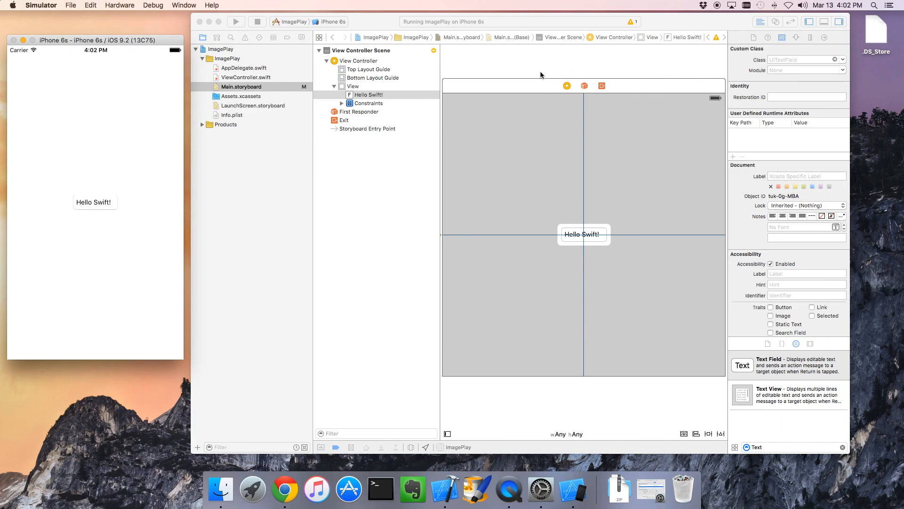
{"action": "mouse_move", "coordinate": [715, 7]}
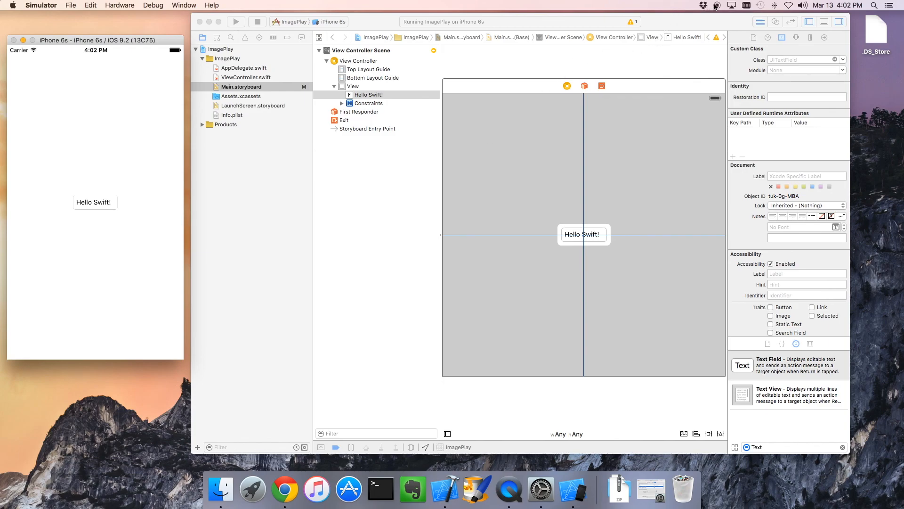